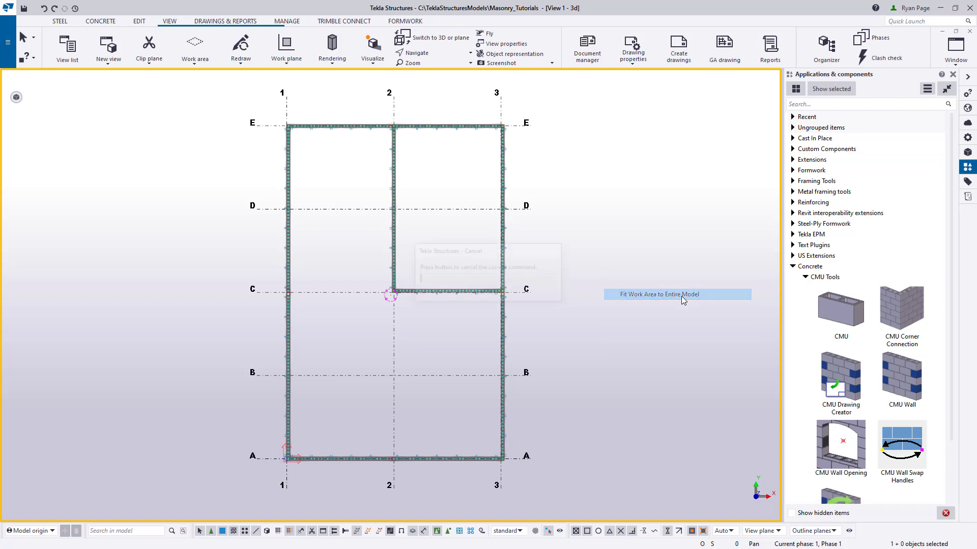
Step: Fit the plan view's work area to the whole masonry tutorial model
left_click(677, 294)
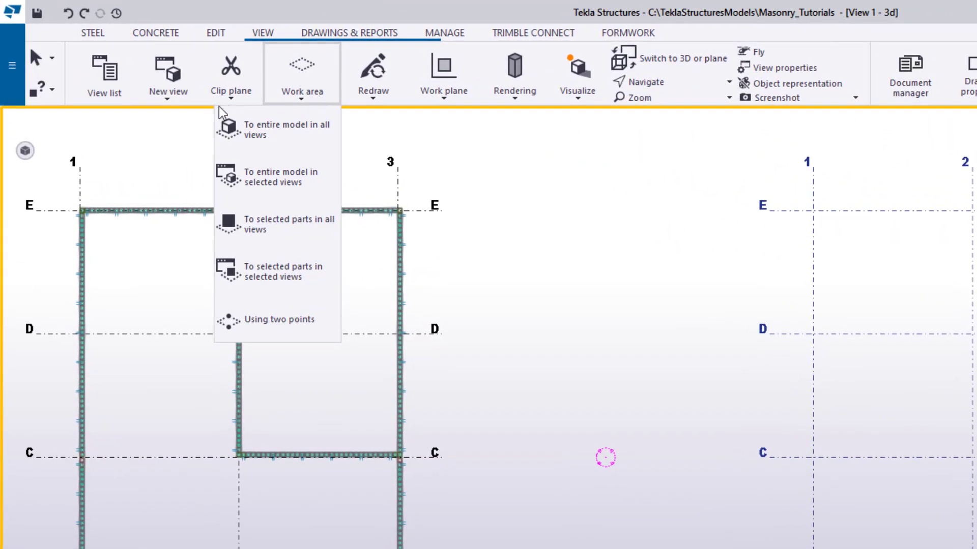
mouse_move(280, 313)
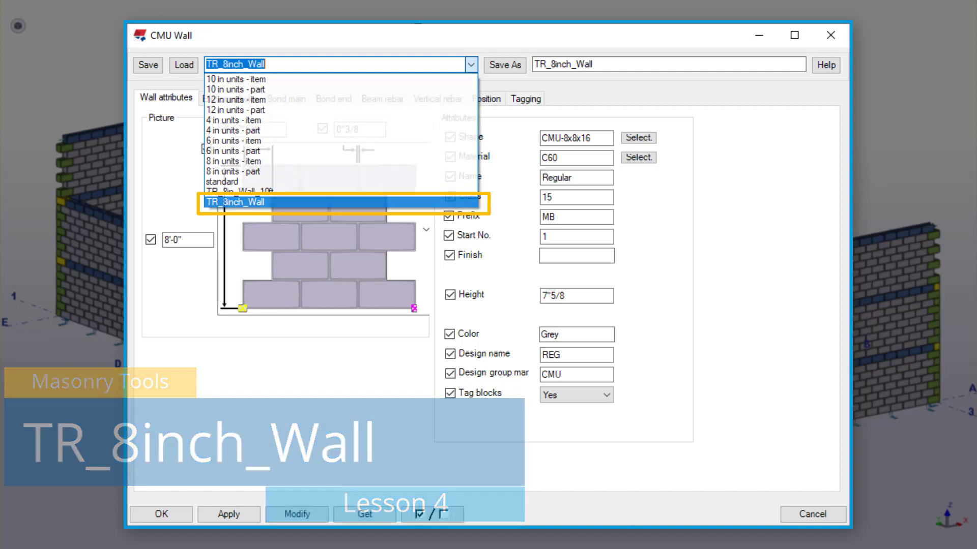
Step: Load the TR_8inch_Wall CMU Wall settings and review their Position and Bond tabs (rows 8, 16, 24)
left_click(238, 201)
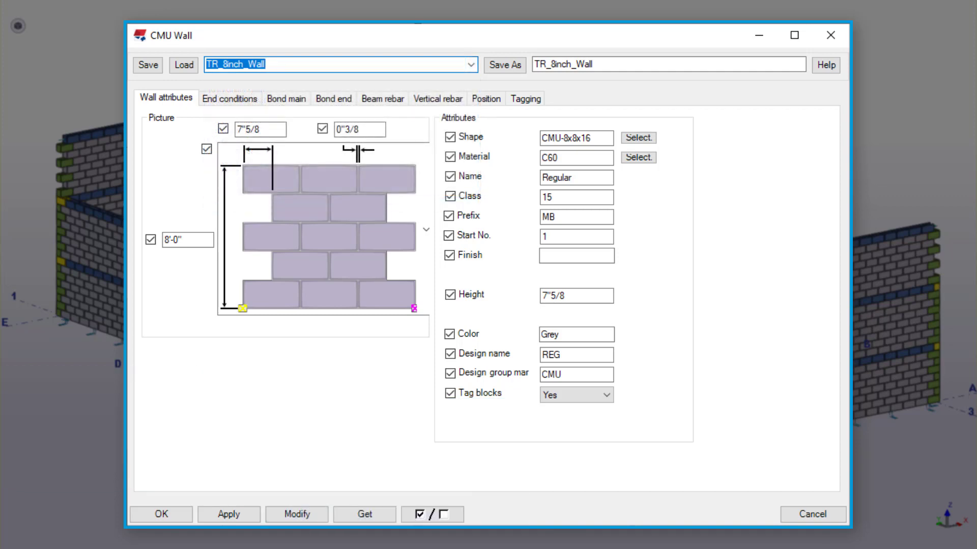
left_click(486, 98)
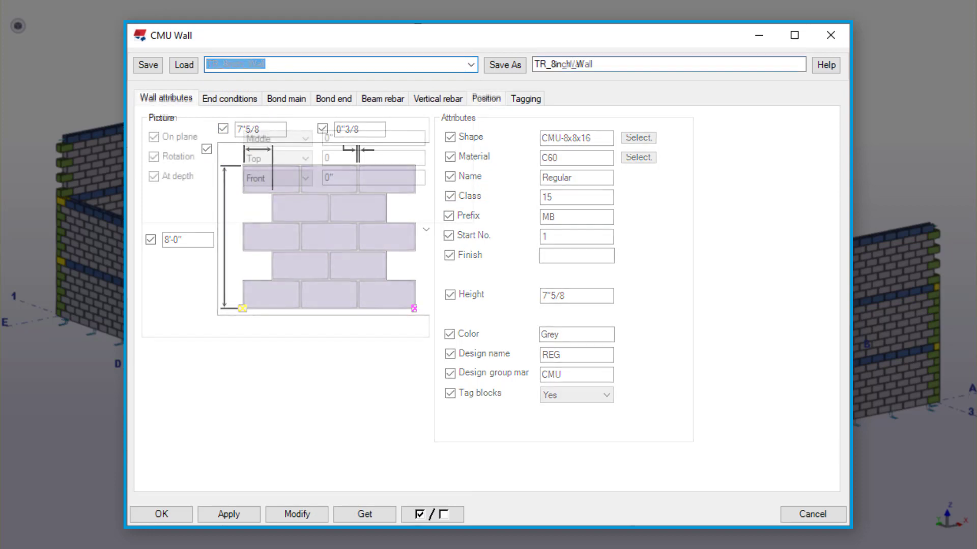
left_click(486, 98)
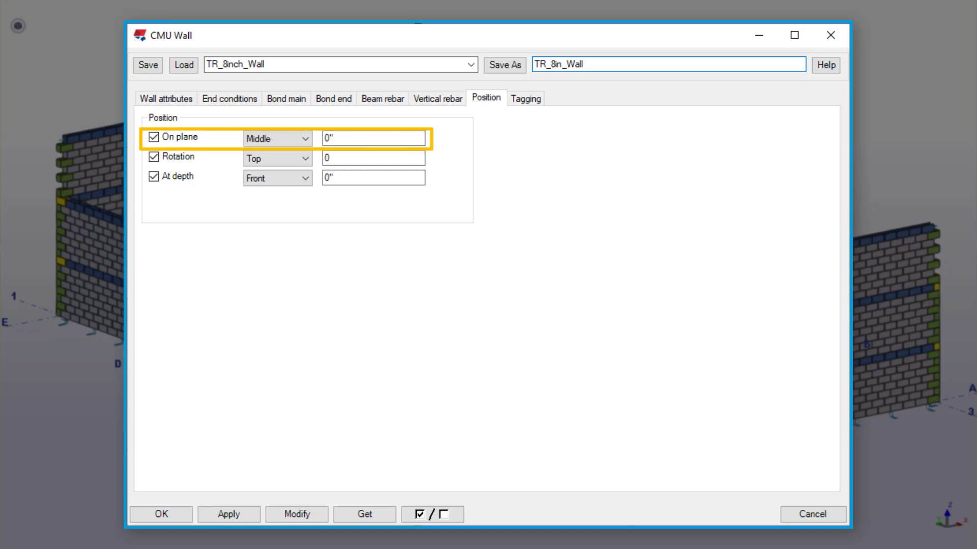
left_click(166, 98)
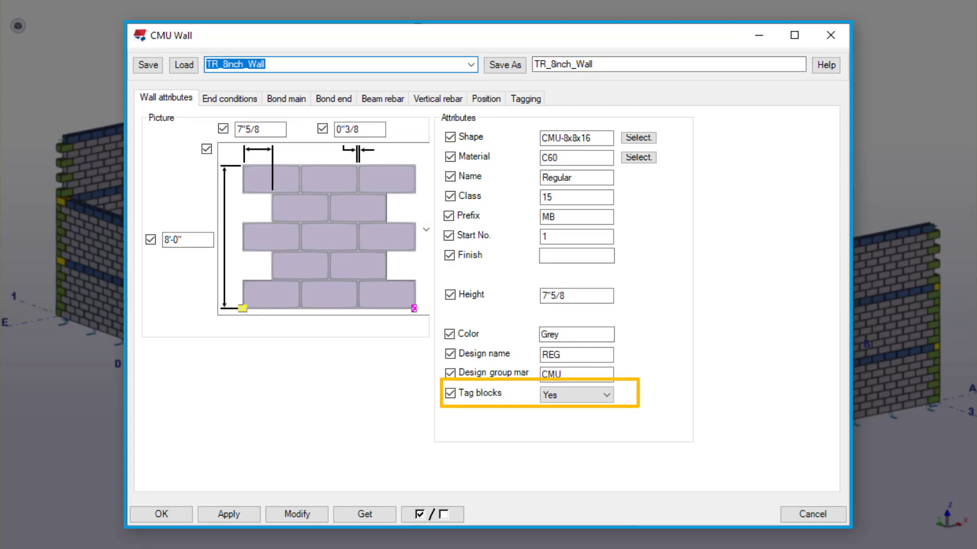
left_click(285, 98)
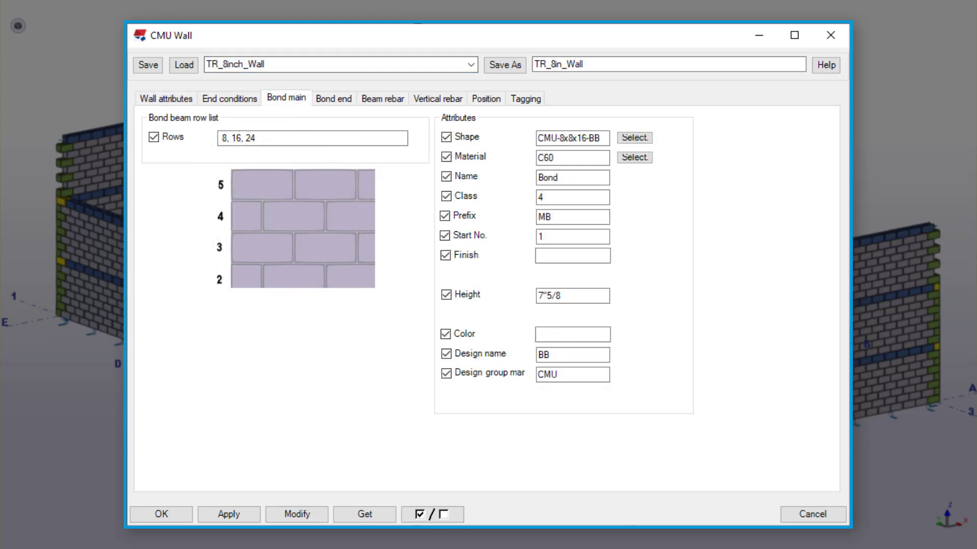
left_click(572, 197)
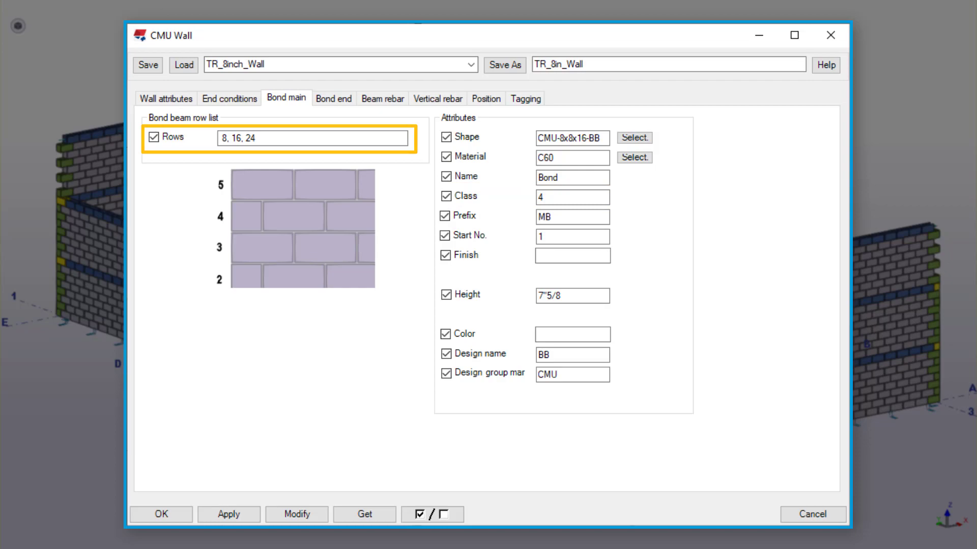
left_click(162, 514)
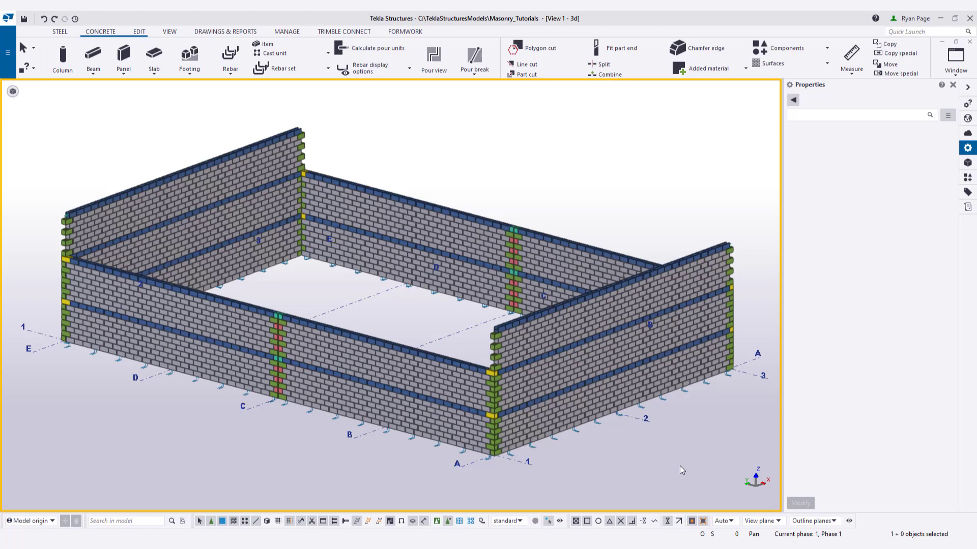
mouse_move(667, 467)
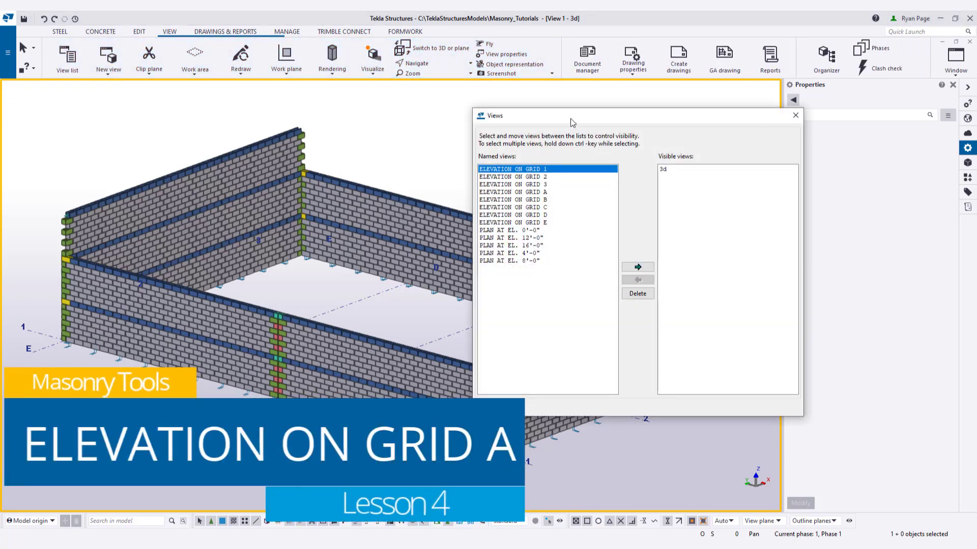
Step: Open Elevation on Grid A, fit its work area to the model, then start a two-point work area
left_click(548, 191)
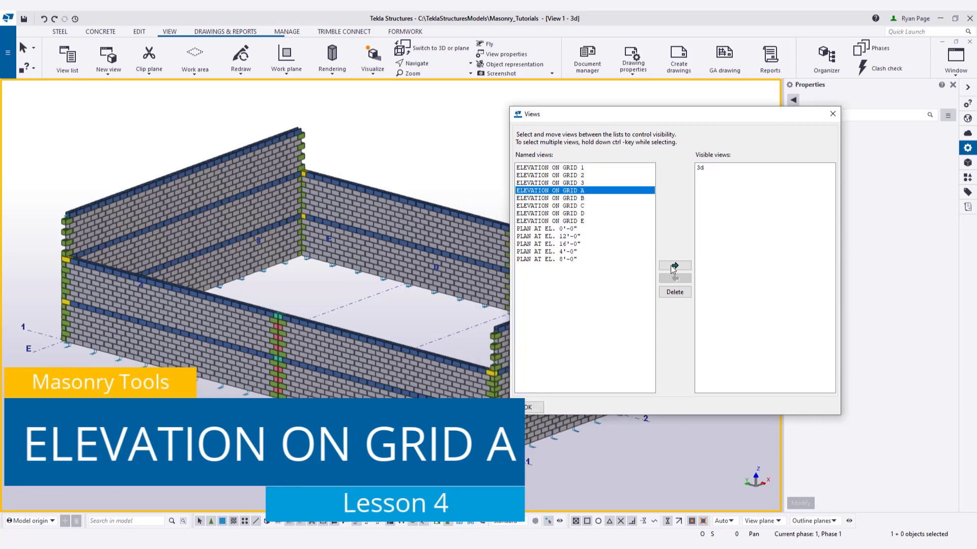
left_click(674, 266)
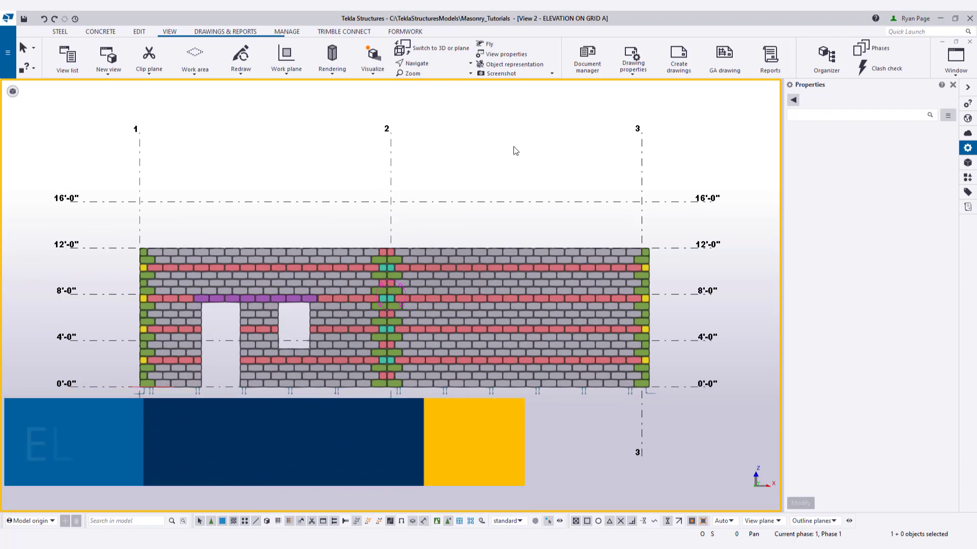
right_click(515, 151)
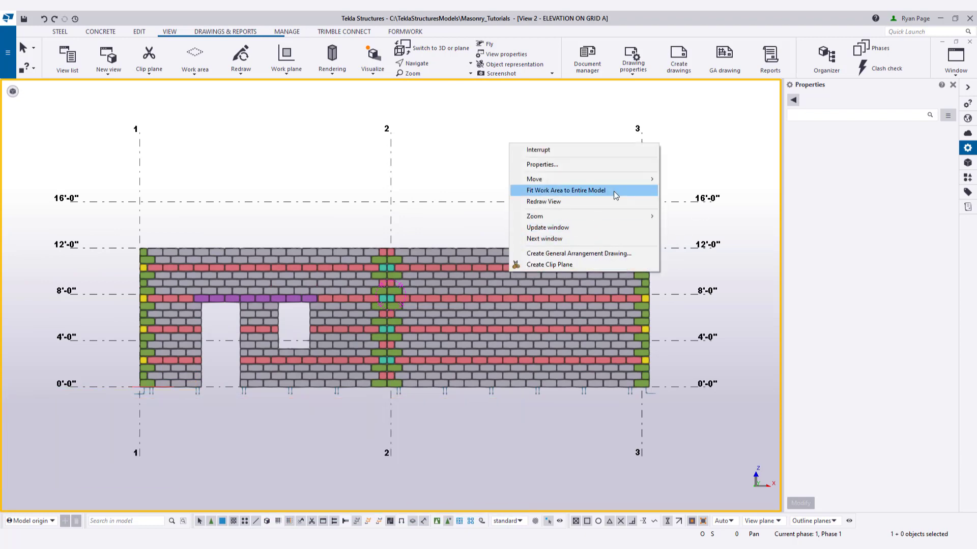
left_click(564, 190)
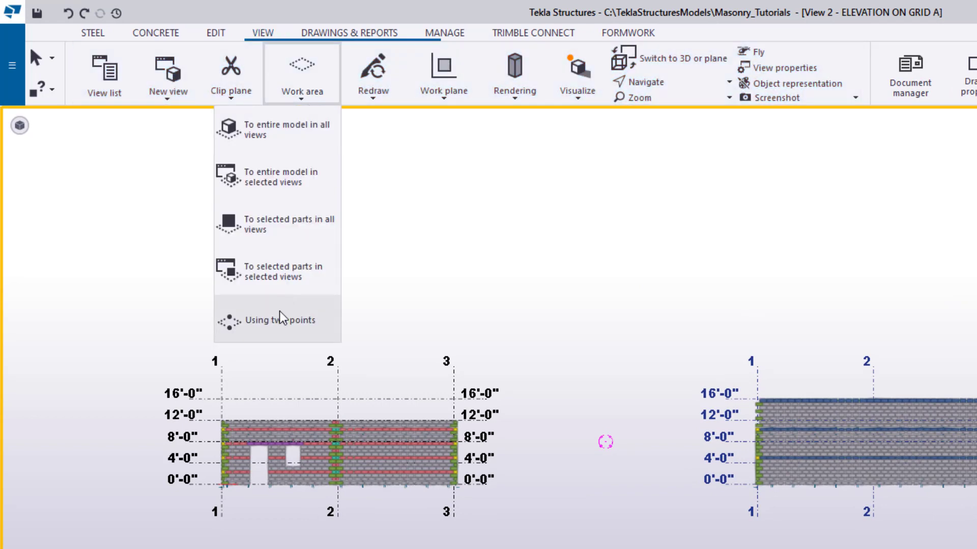
left_click(280, 320)
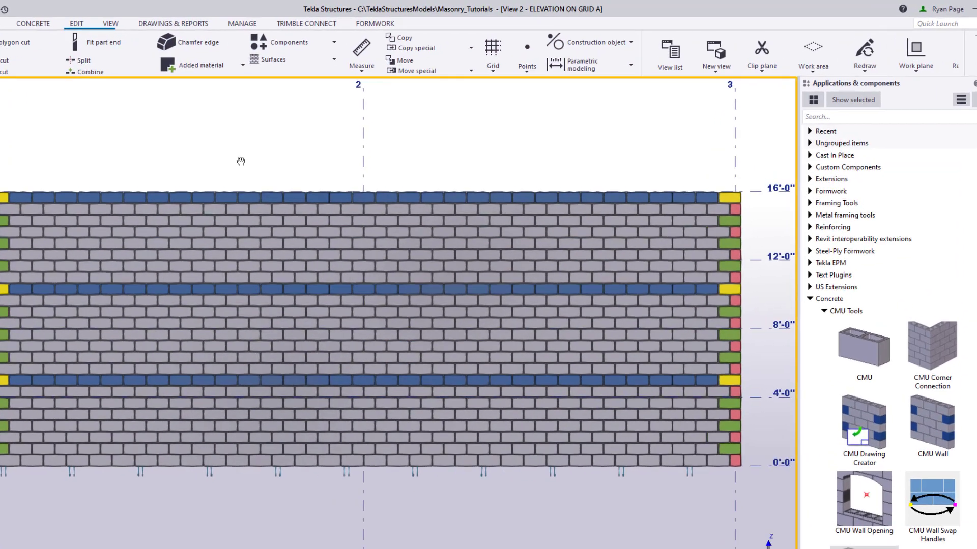
Step: Start a construction line along grid 1 at the wall's left end
left_click(634, 41)
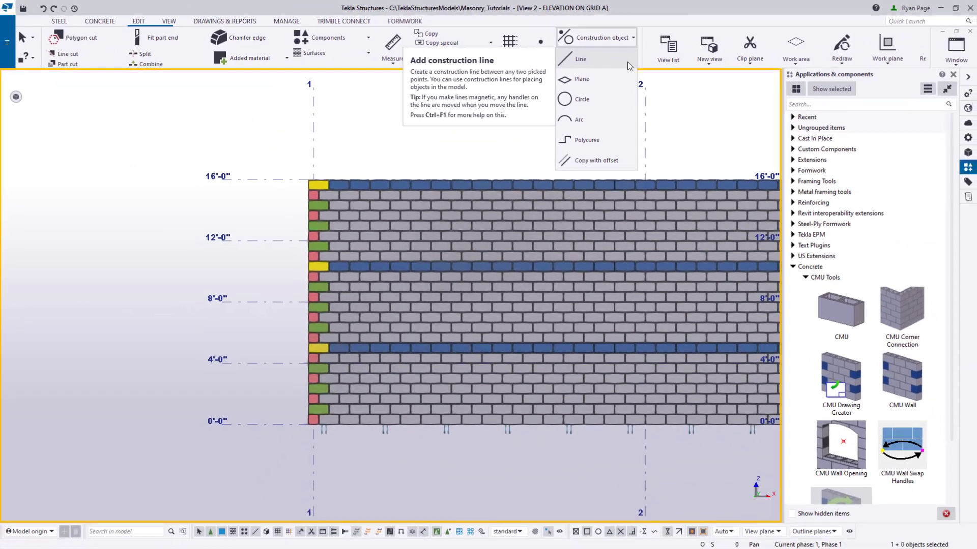
left_click(579, 59)
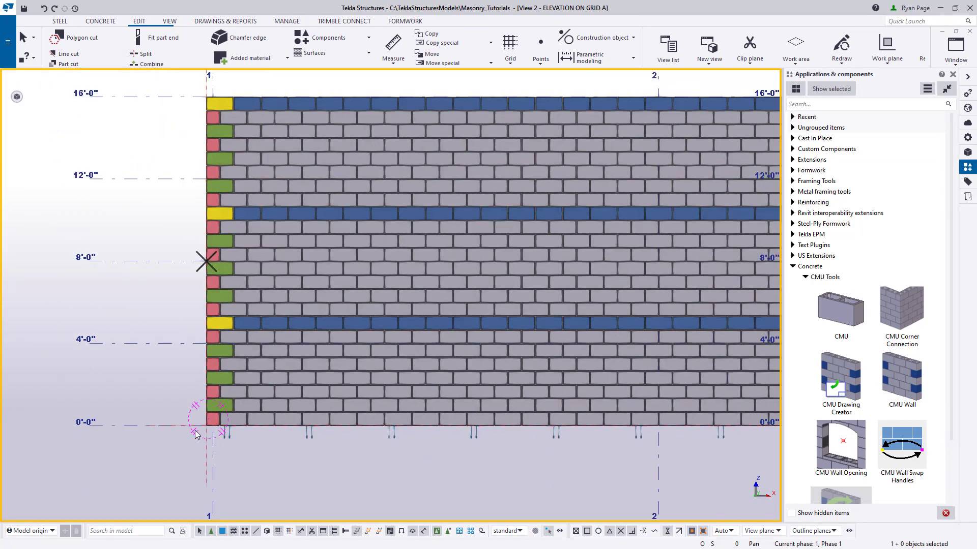
scroll("down", 3)
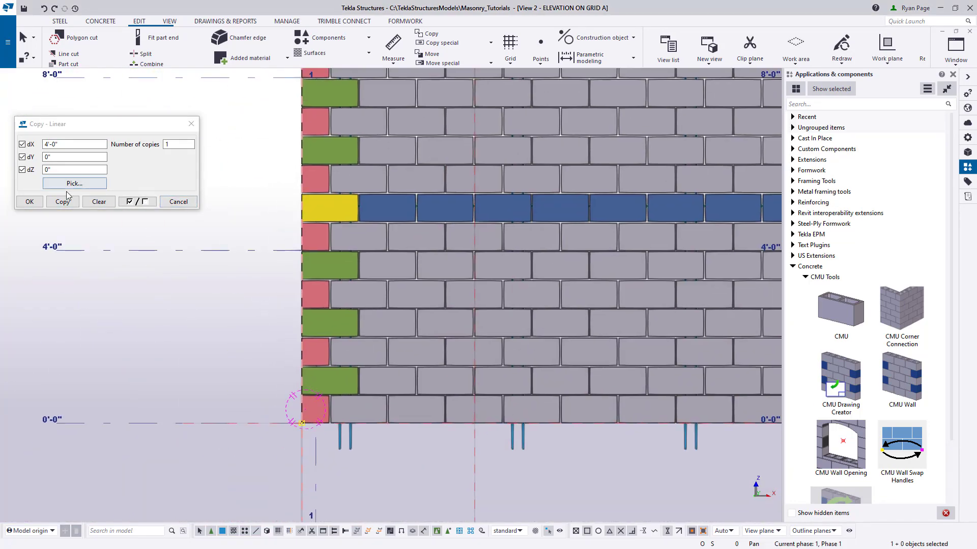
Step: Measure the linear copy offset from picked points: dZ 3'-11 5/8", dX 0
left_click(74, 183)
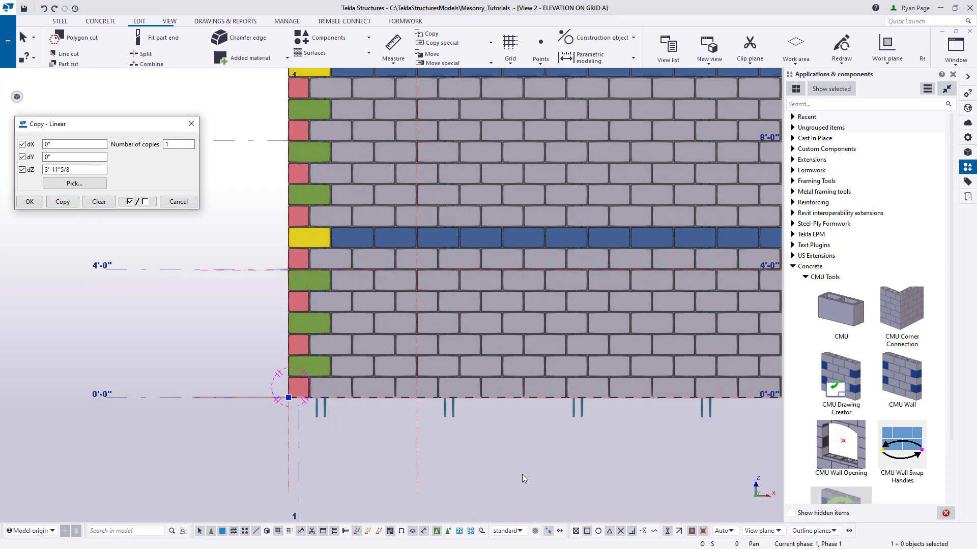
key("Shift+2")
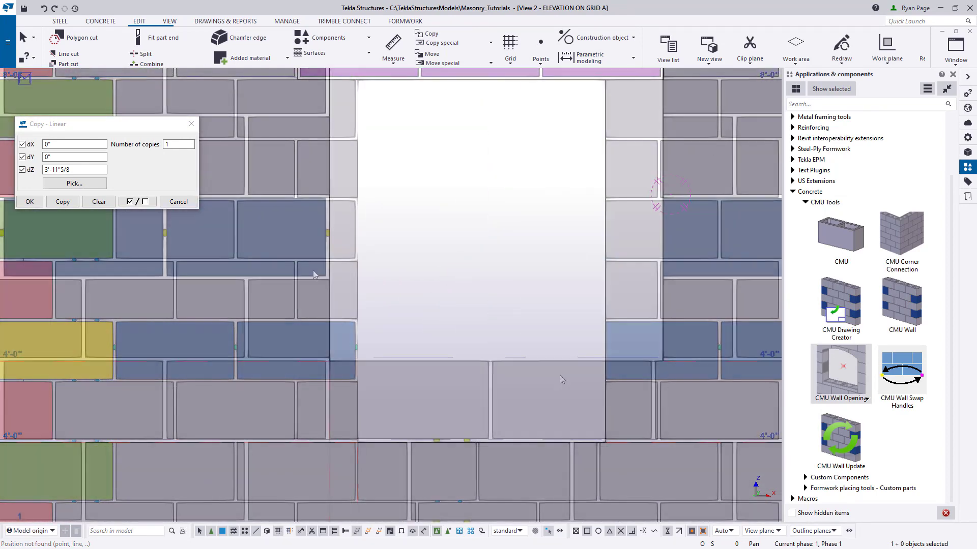
right_click(562, 378)
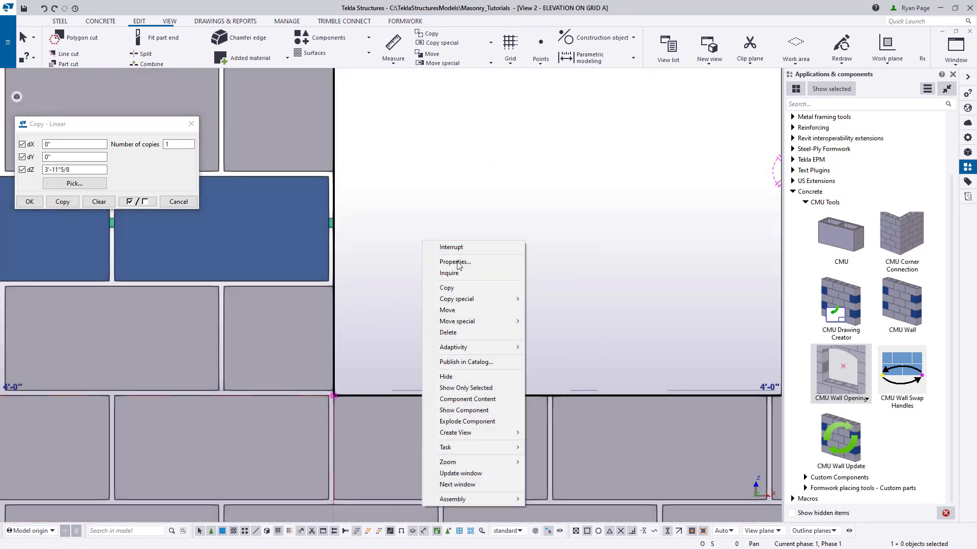
left_click(447, 310)
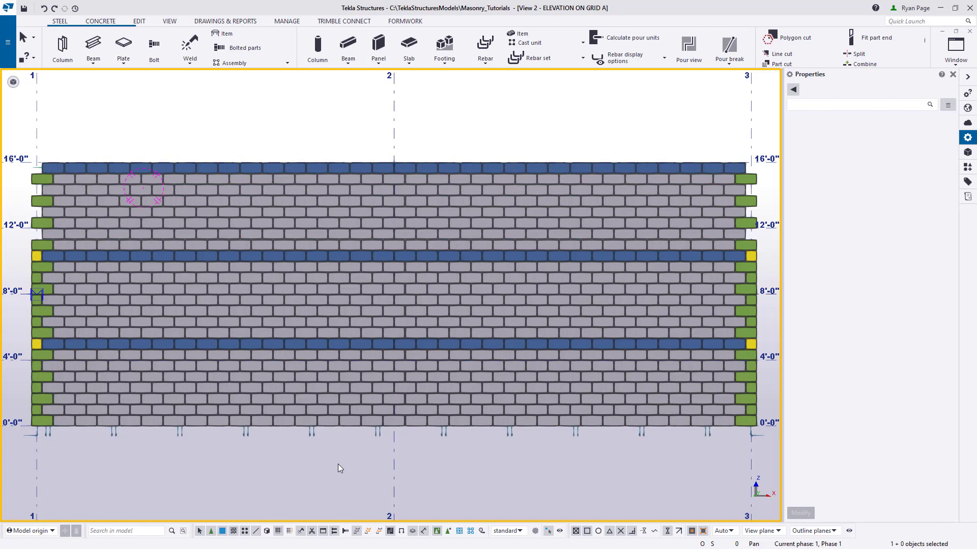
left_click(138, 21)
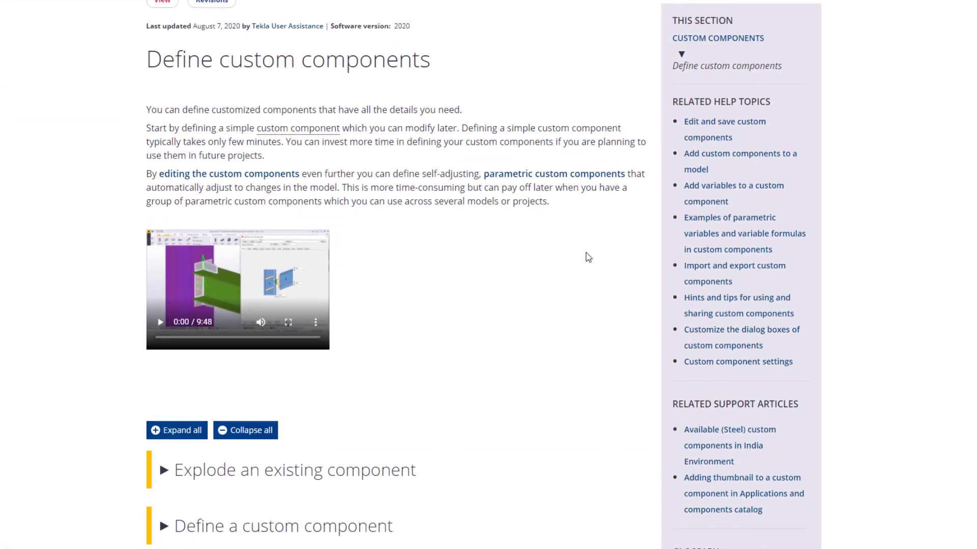
Step: Show the 'Define custom components' topic in Tekla User Assistance
left_click(166, 470)
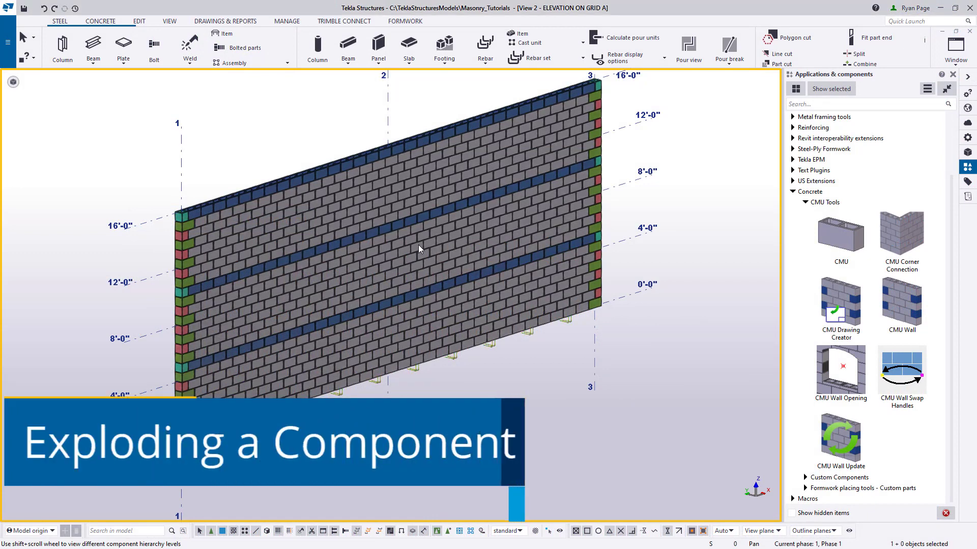
Step: Explode the grid A CMU wall component into individual blocks and clear the selection
right_click(419, 249)
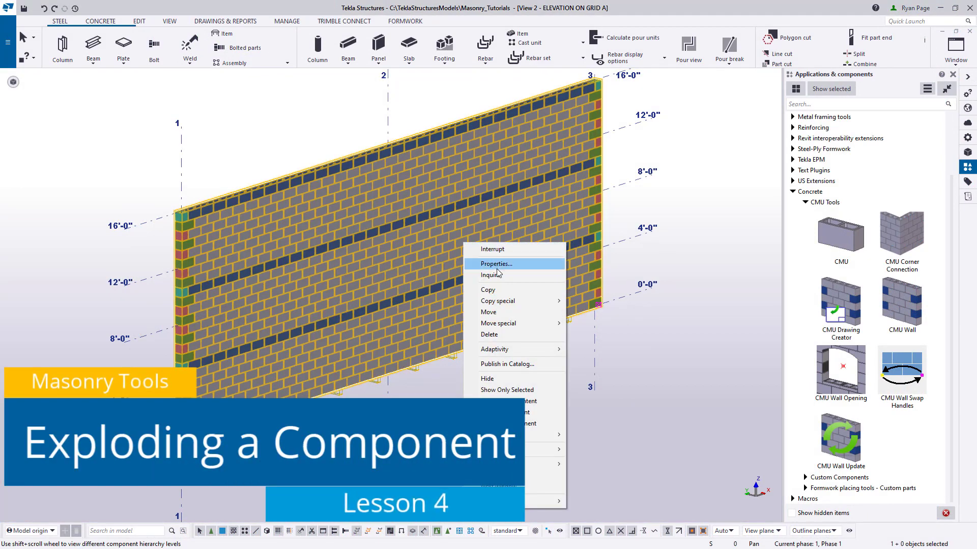
mouse_move(517, 423)
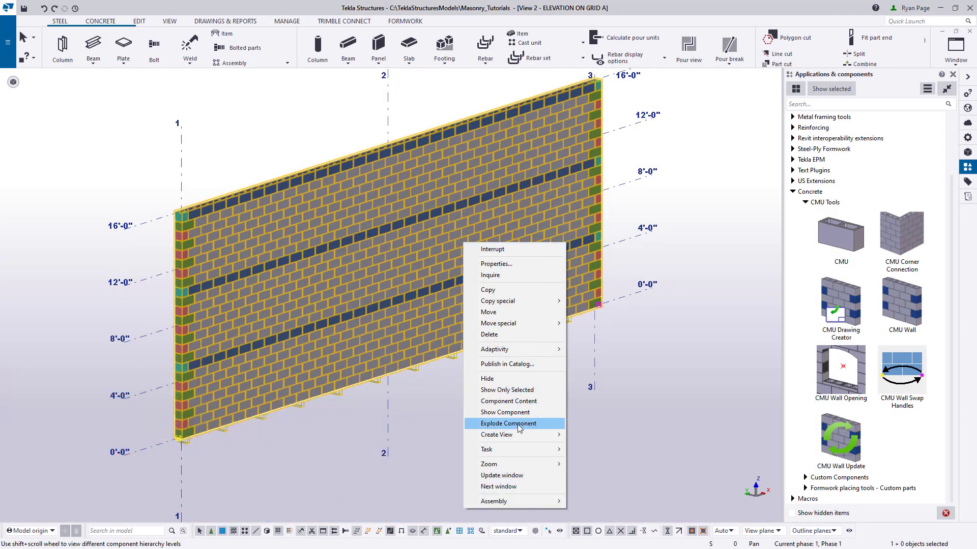
left_click(508, 423)
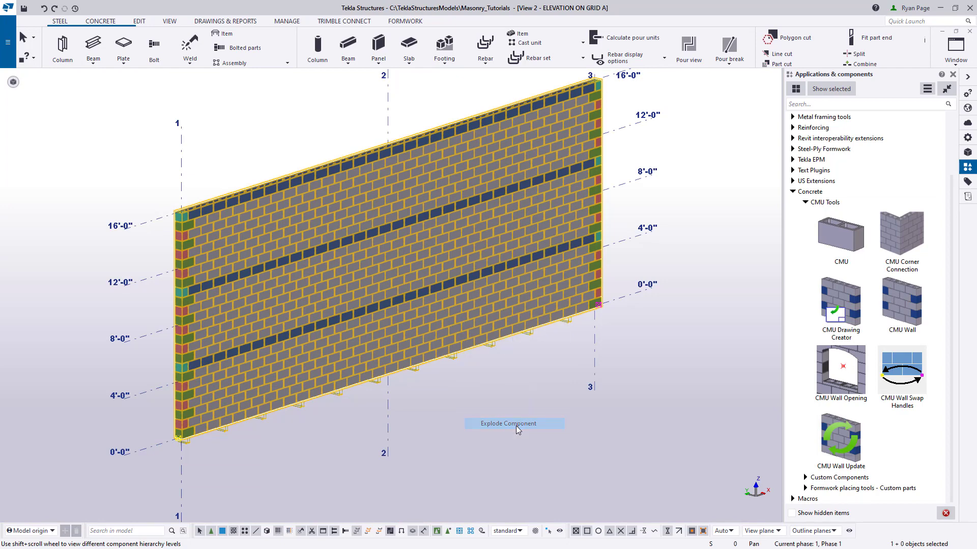
left_click(514, 424)
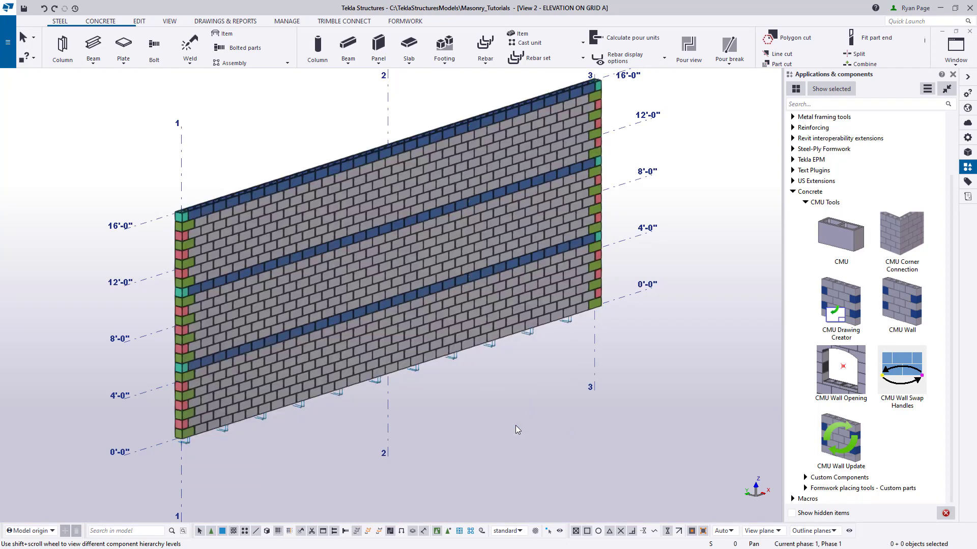
left_click(264, 209)
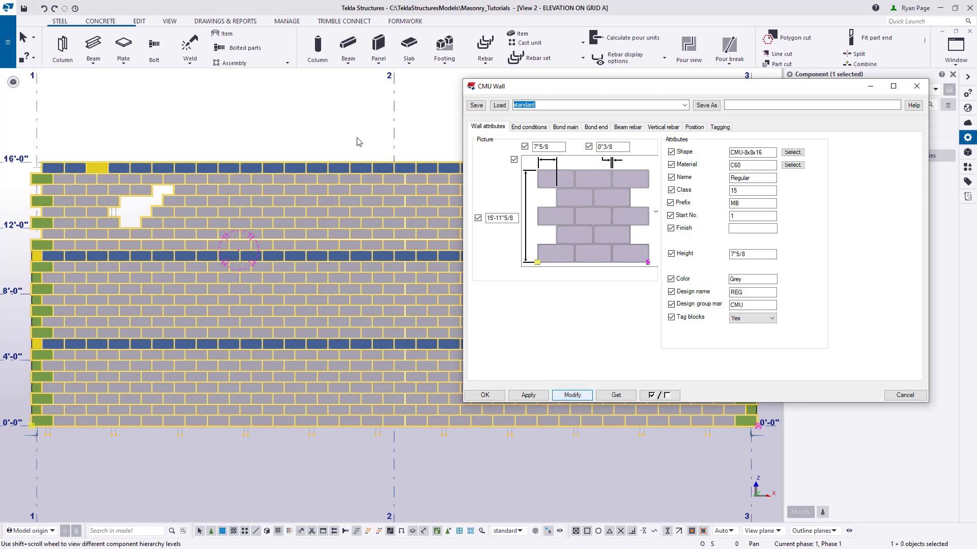
mouse_move(260, 125)
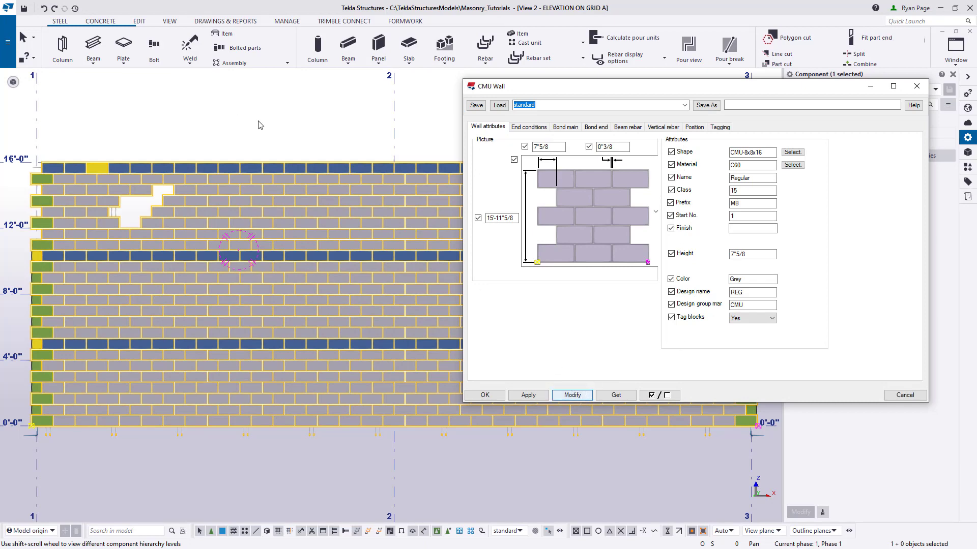
Step: Deselect the wall to leave the plain grid A elevation with no dialog open
left_click(572, 395)
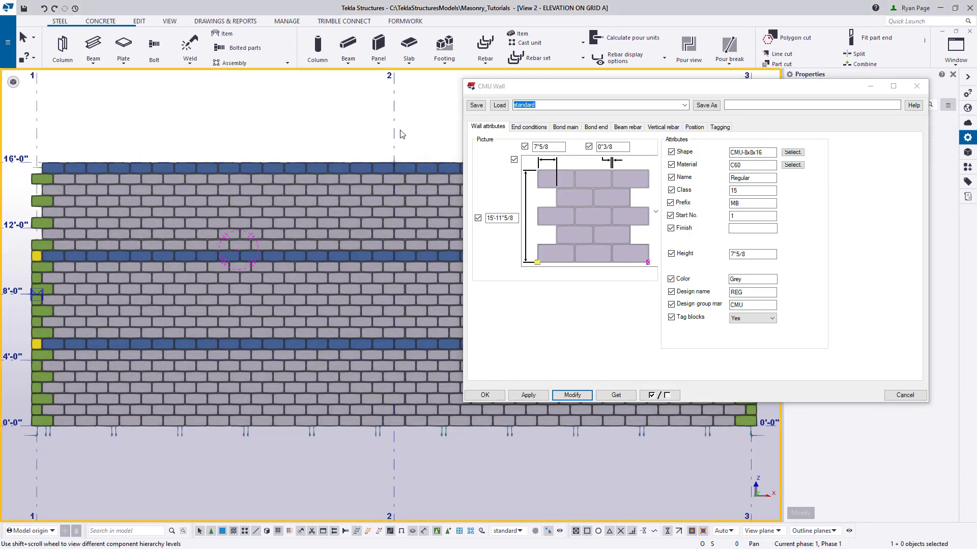
mouse_move(334, 128)
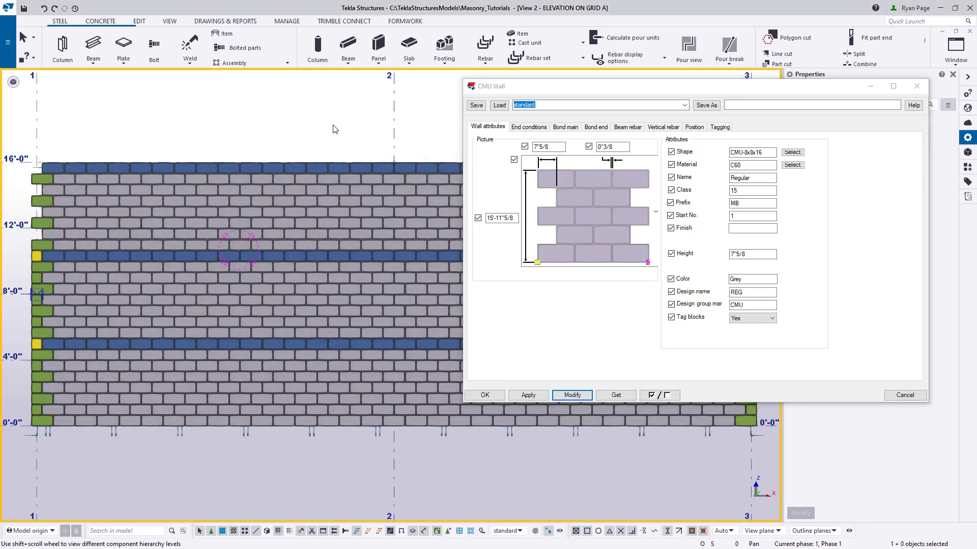
mouse_move(411, 158)
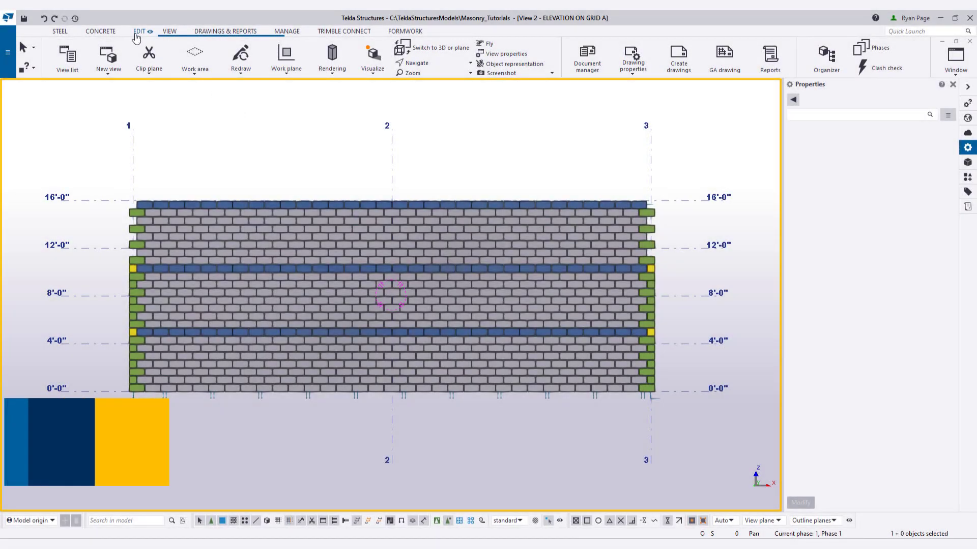
Step: Bring up the Edit tab commands for the grid A wall view
left_click(138, 30)
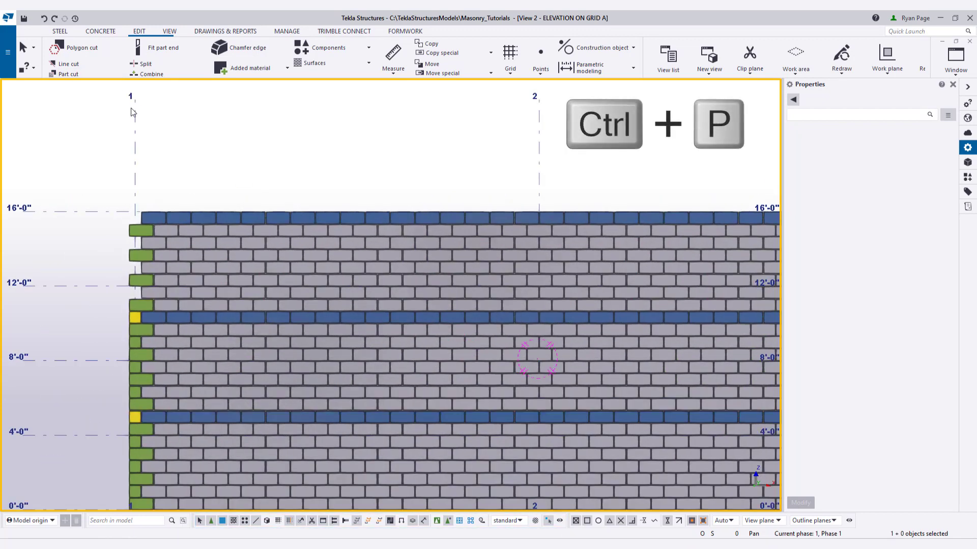
left_click(74, 48)
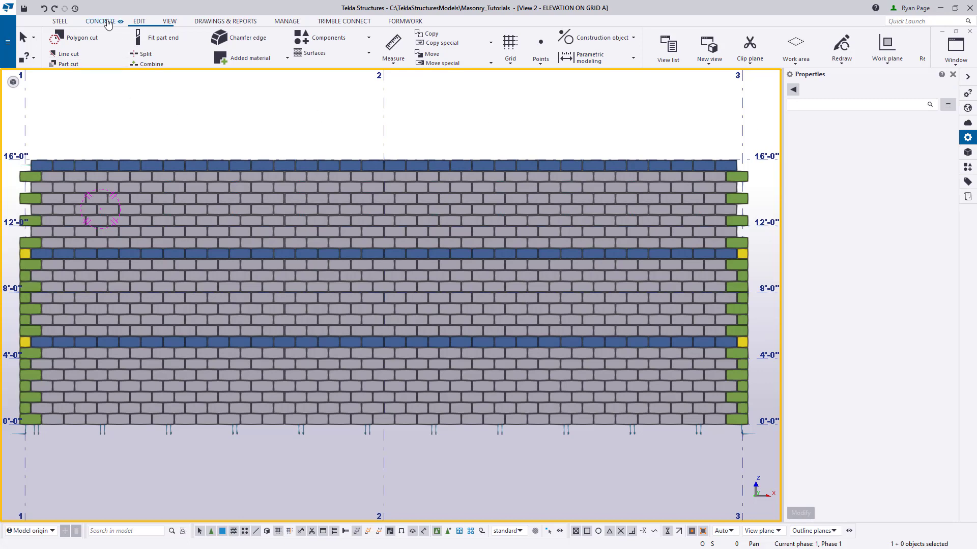
Step: Switch to the Concrete commands for modelling the 2'-0" corner beam
left_click(100, 20)
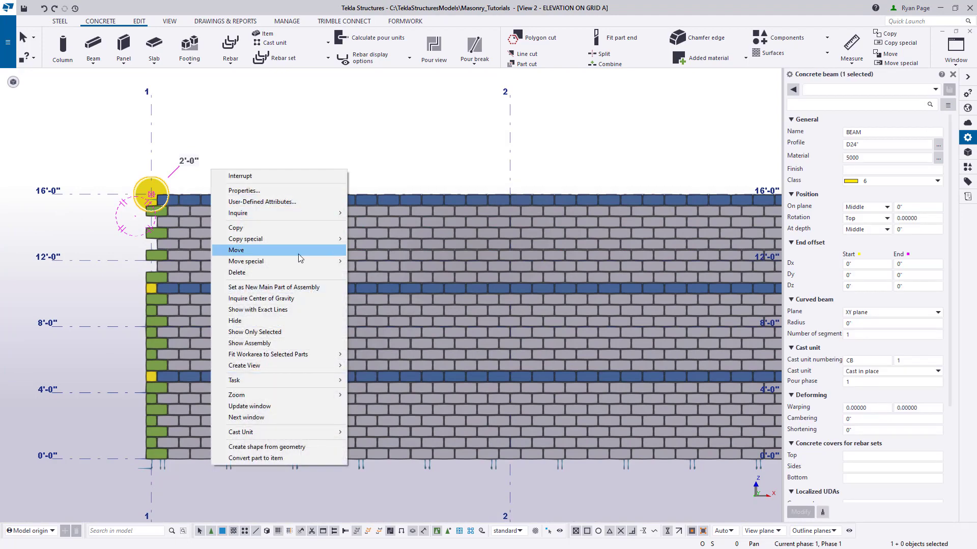
Step: Move the short concrete beam off the wall corner by 4'-8", -1'-0", -5'-7 5/8"
left_click(236, 250)
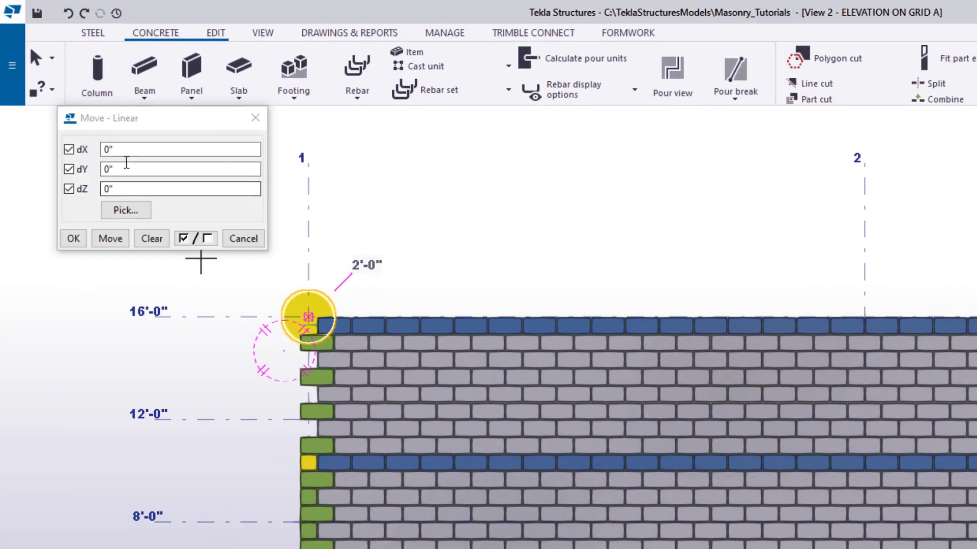
type("56")
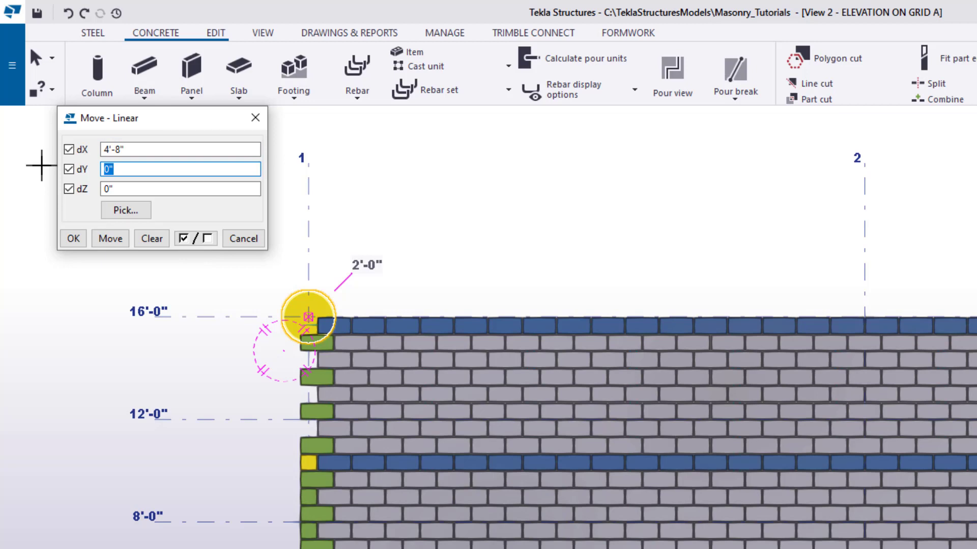
type("-")
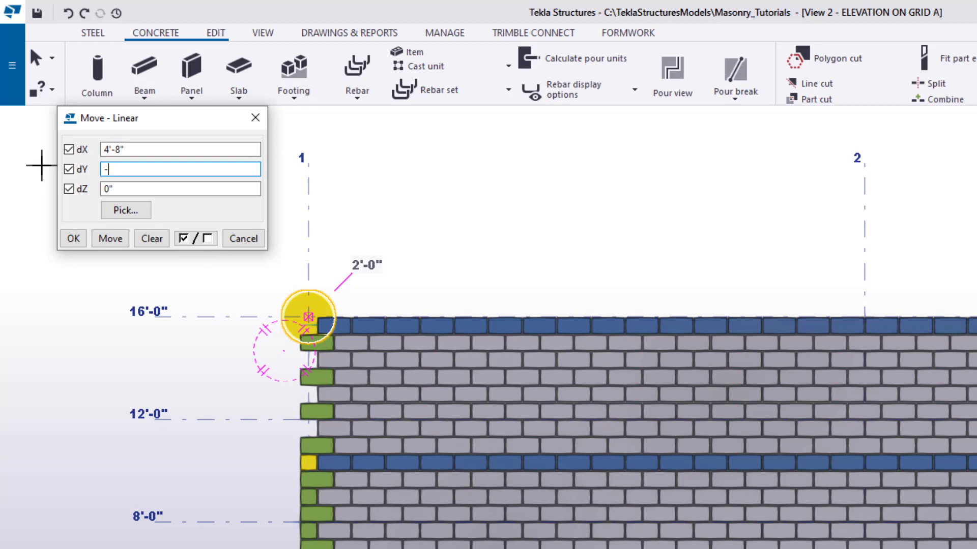
type("12")
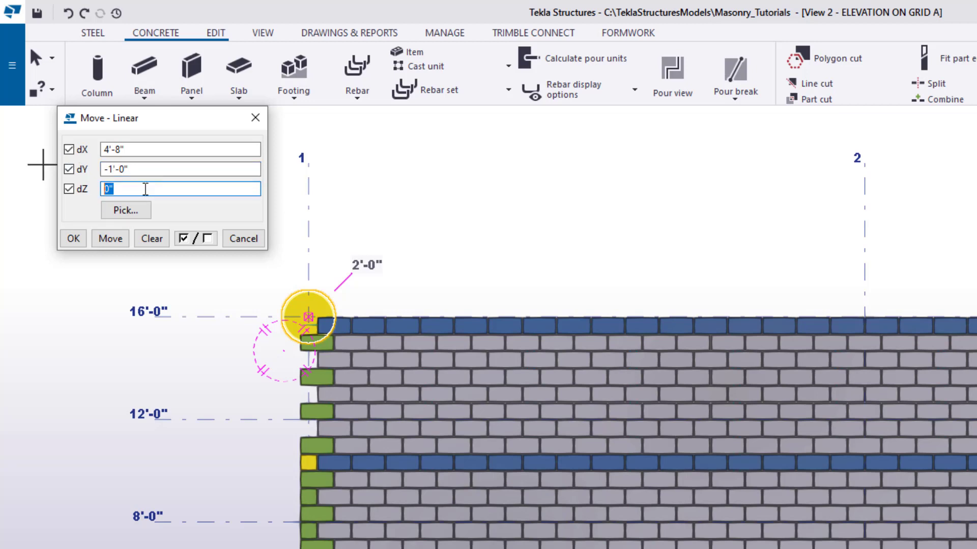
type("67\"")
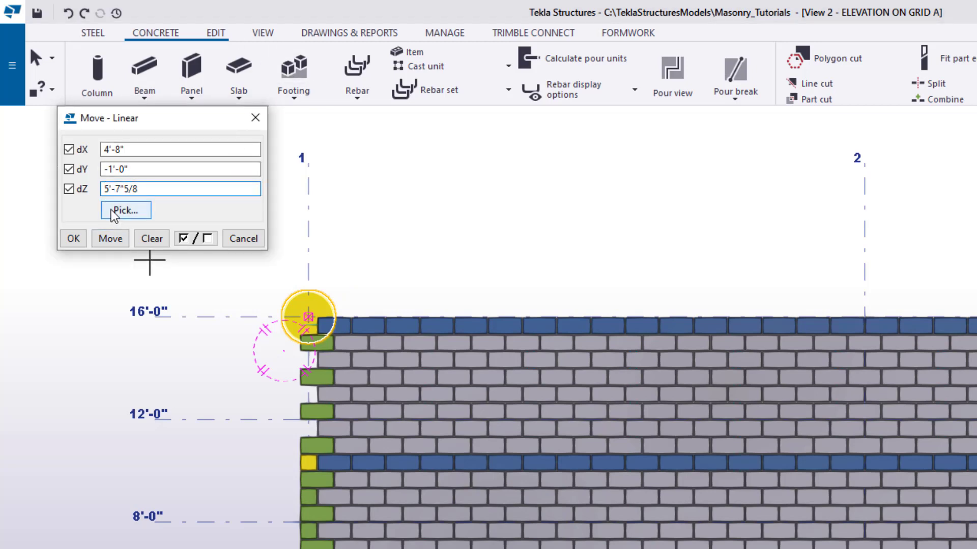
type("-")
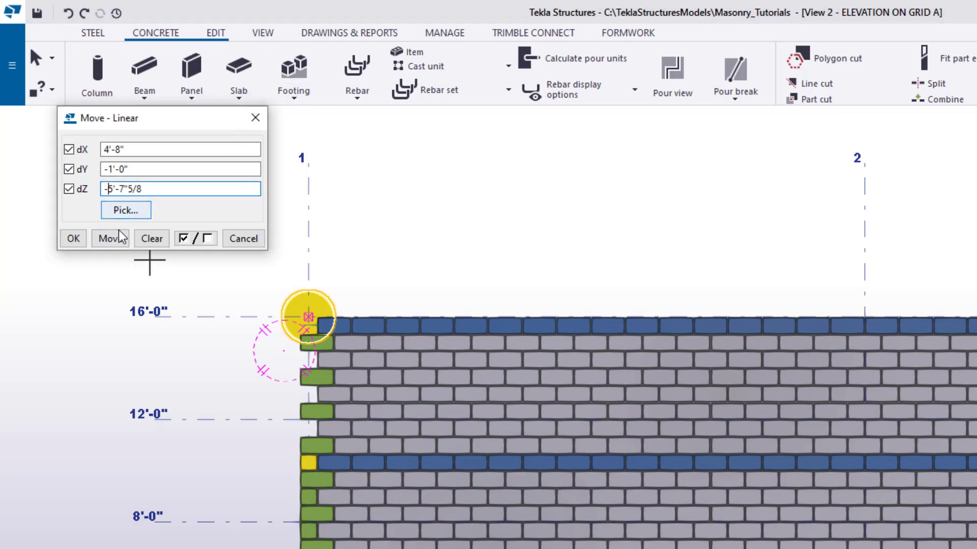
left_click(110, 238)
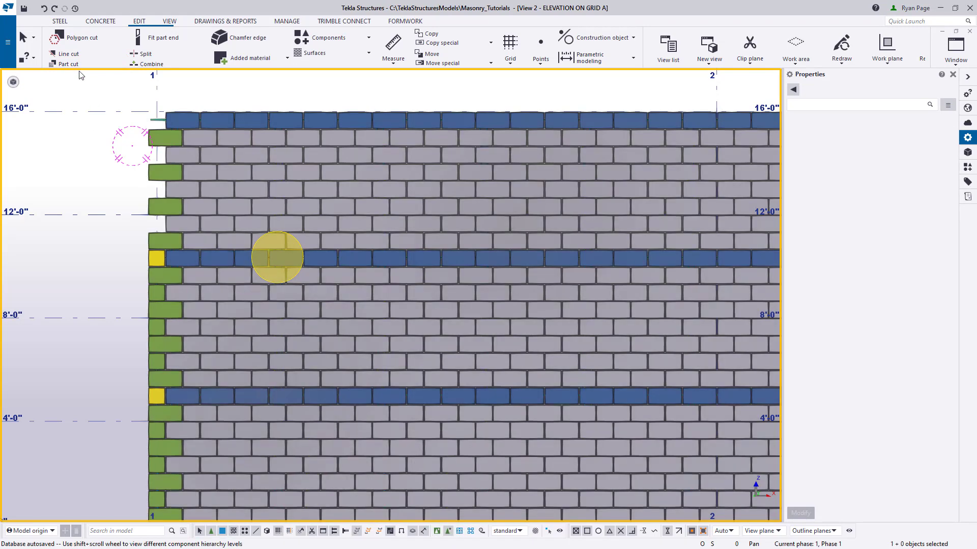
Step: Part-cut the wall blocks with the yellow circle part, then interrupt and reselect the circle
left_click(67, 64)
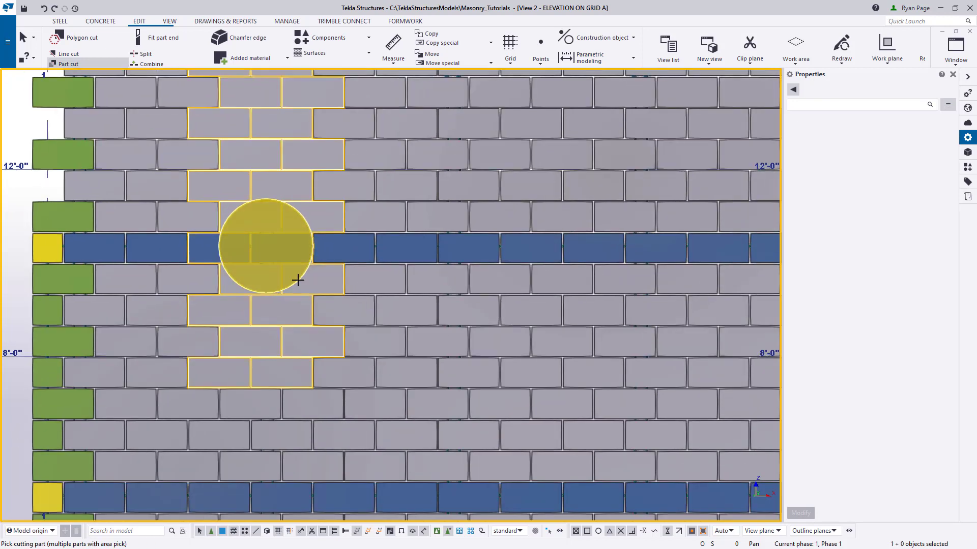
left_click(297, 280)
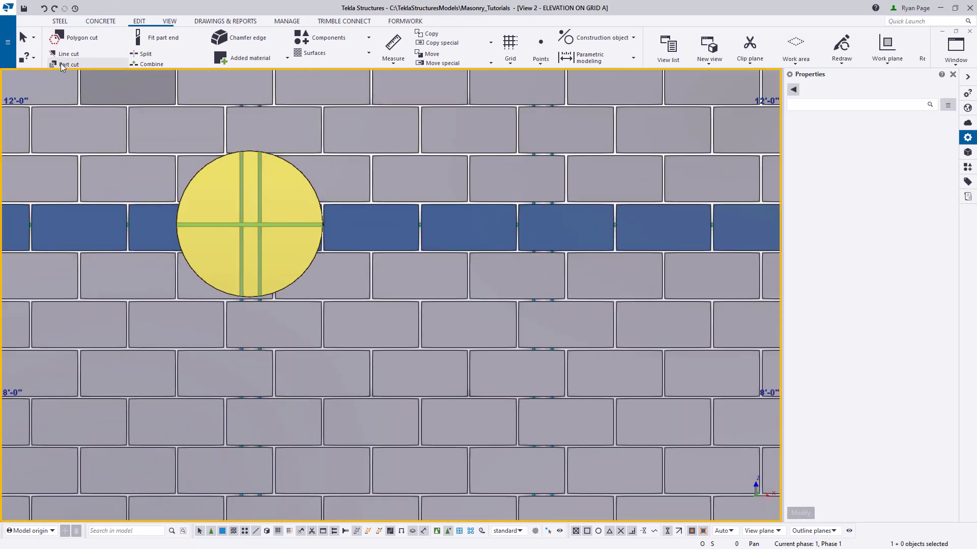
left_click(69, 65)
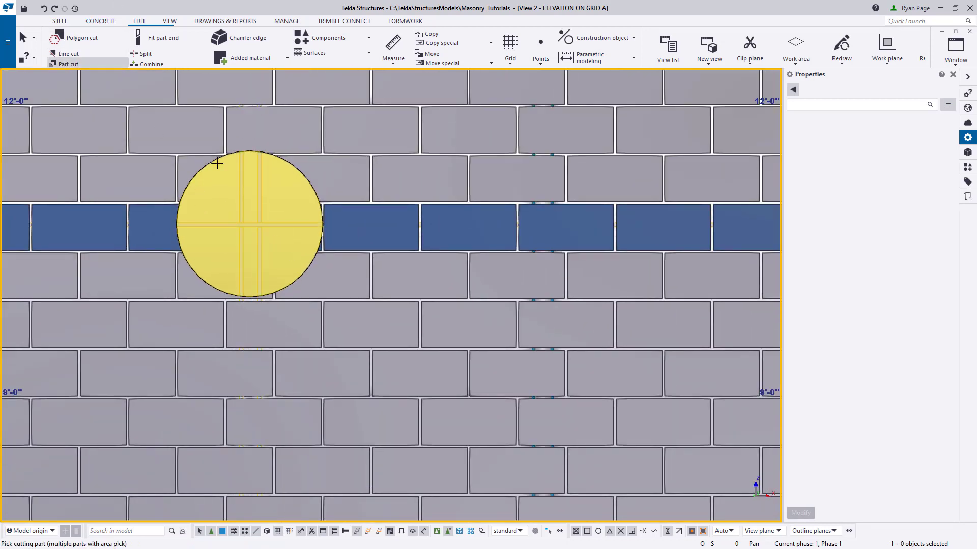
right_click(279, 224)
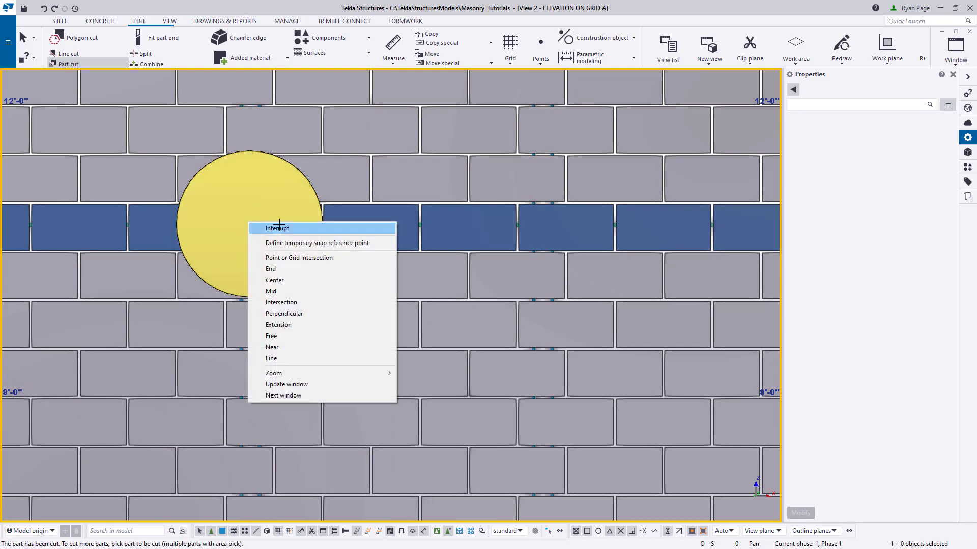
left_click(277, 228)
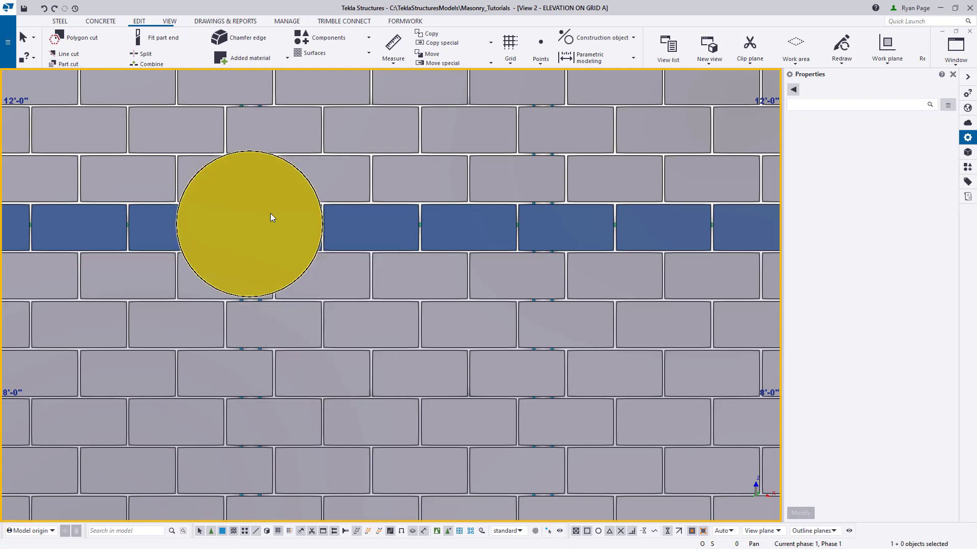
left_click(251, 225)
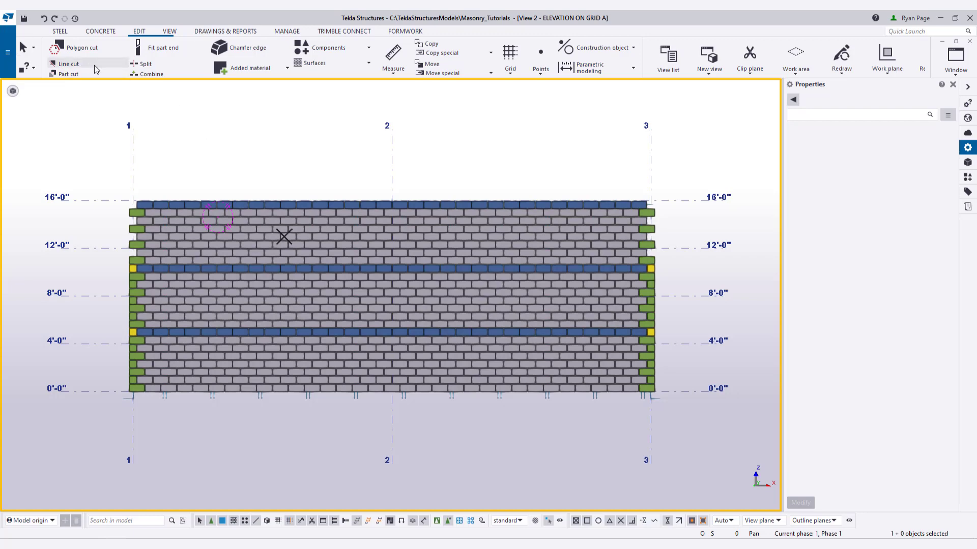
mouse_move(94, 66)
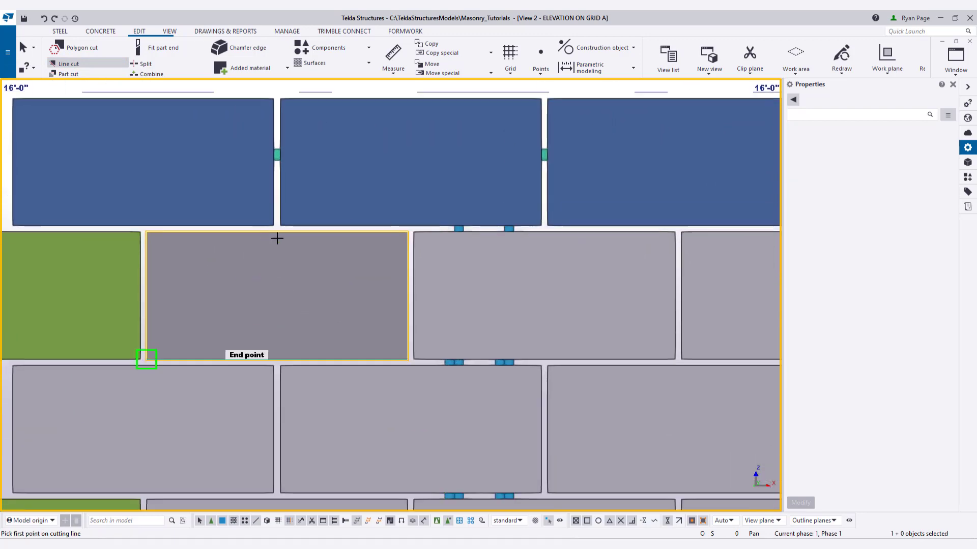
left_click(146, 360)
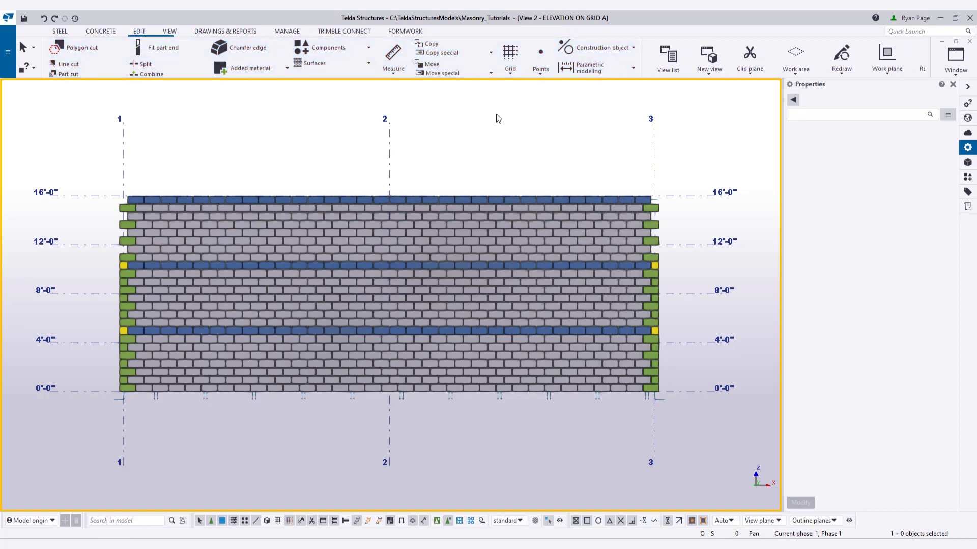
Step: Draw sloped construction lines from the wall ends to the gable peak above grid 2
left_click(634, 47)
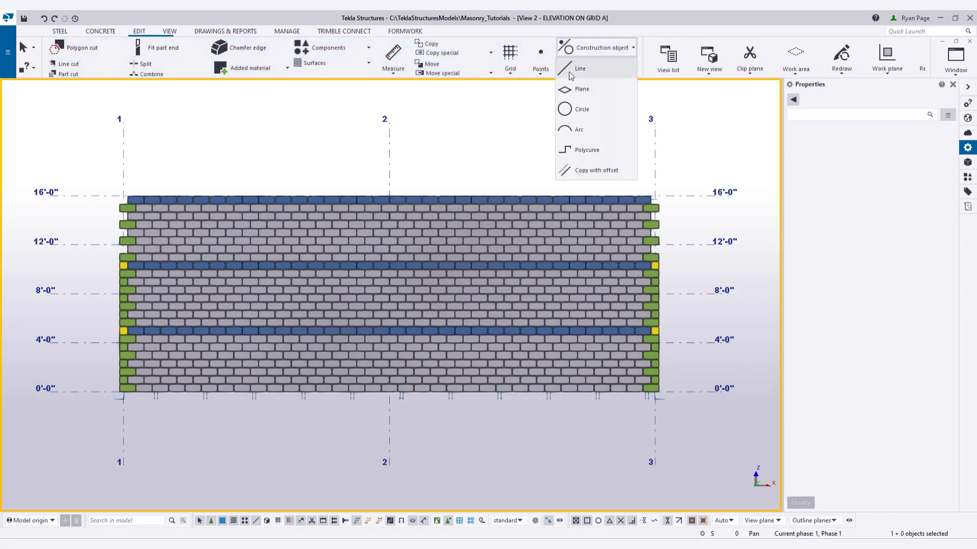
mouse_move(590, 76)
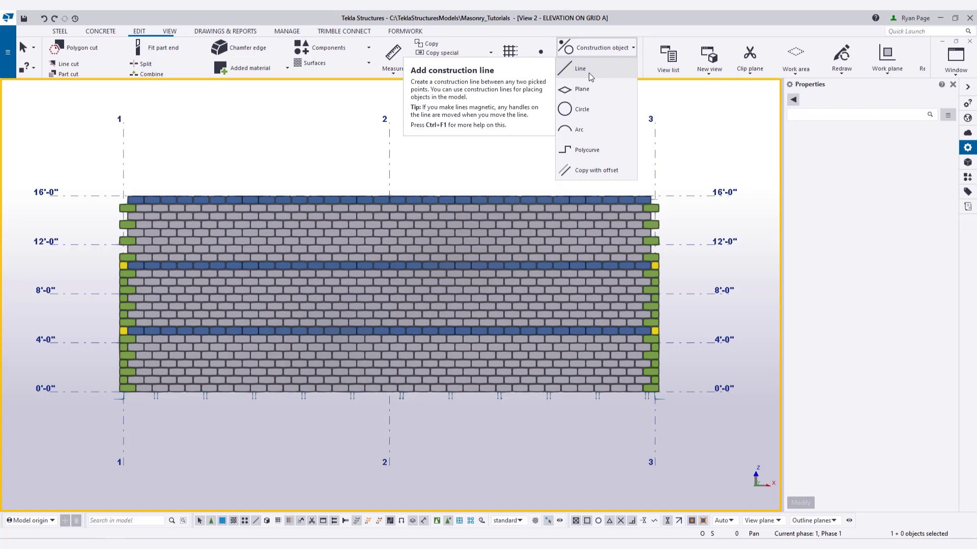
left_click(579, 69)
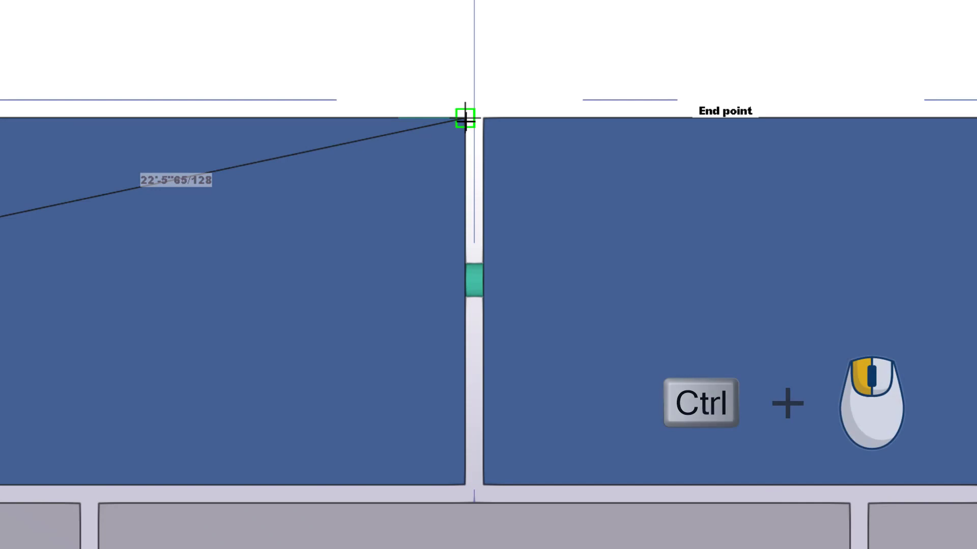
left_click(464, 120)
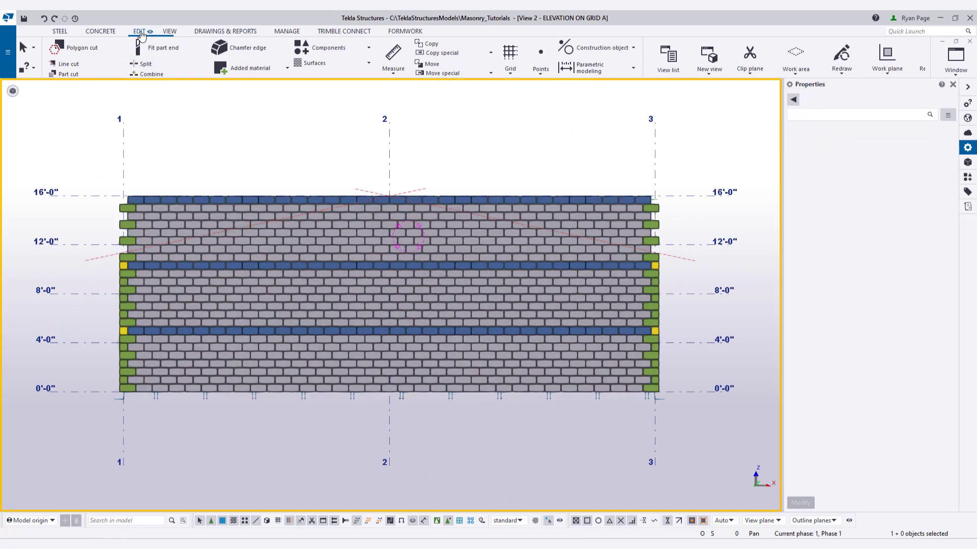
Step: Open the Edit menu to start a line cut along the left slope
left_click(70, 64)
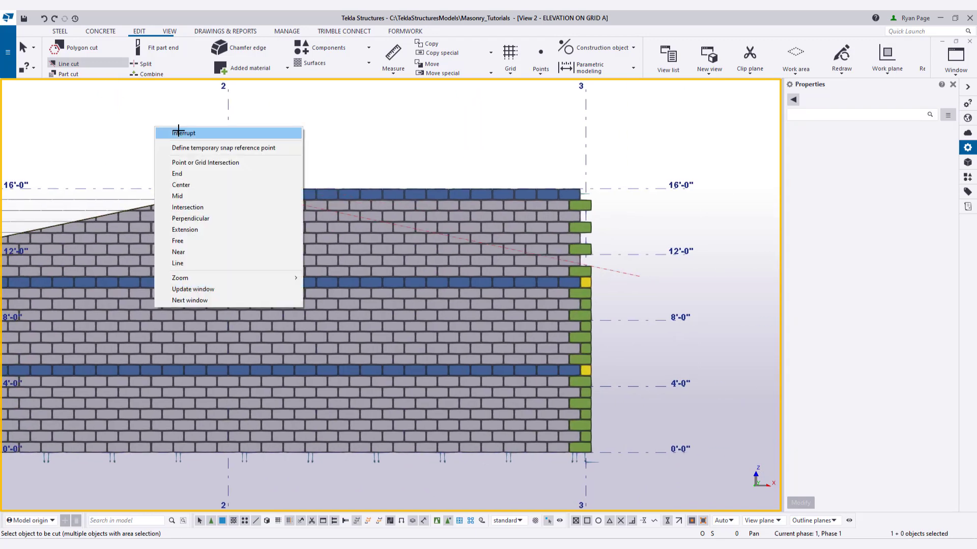
Step: End the line cut, select and remove blocks above the left slope, and restart line cutting
left_click(183, 132)
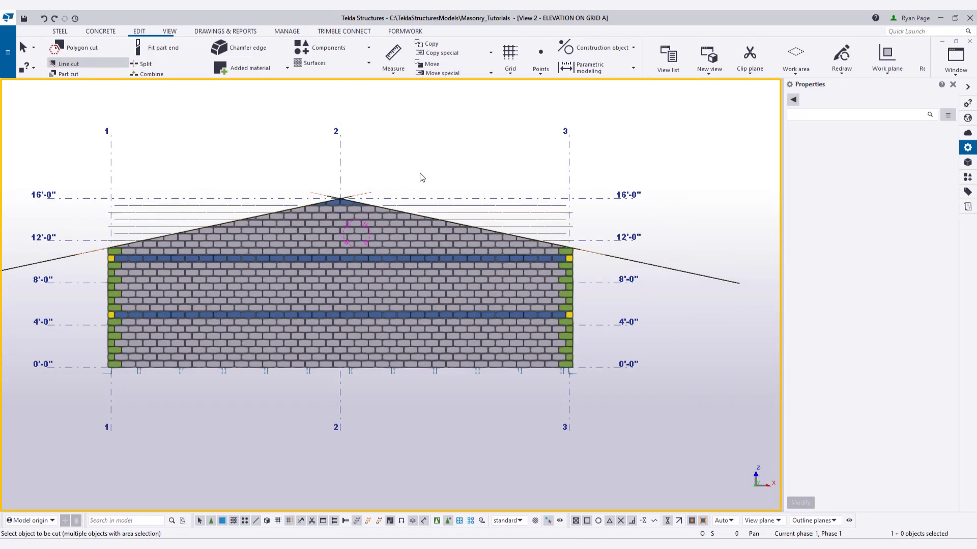
right_click(422, 175)
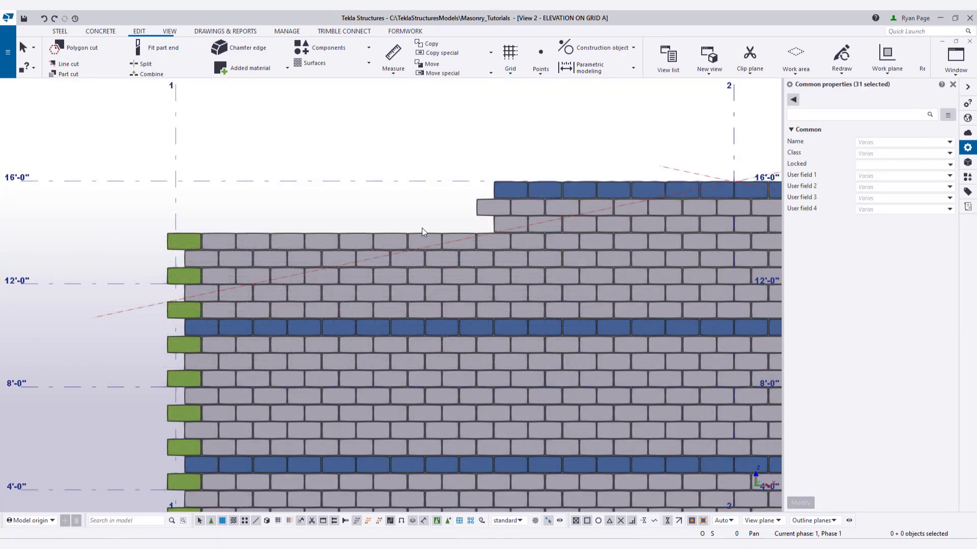
left_click(337, 259)
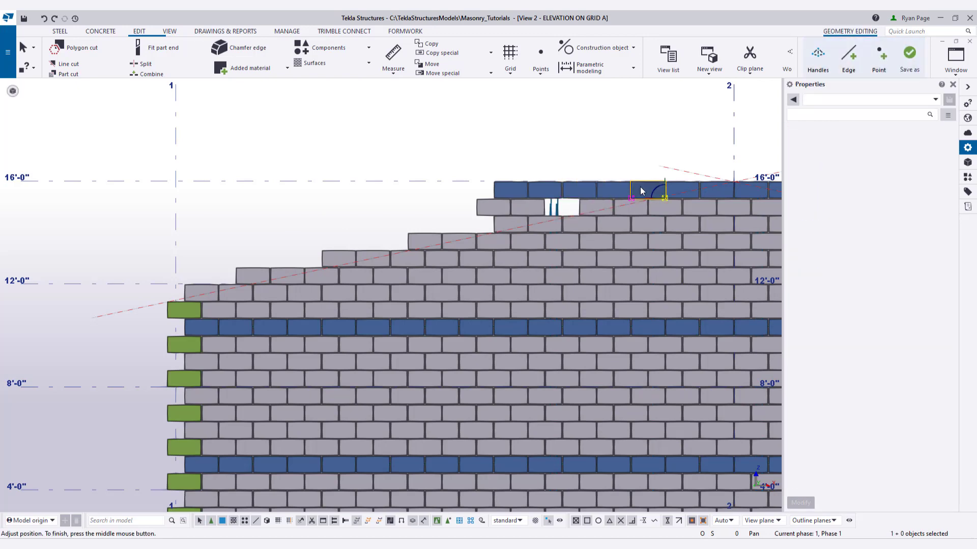
left_click(520, 190)
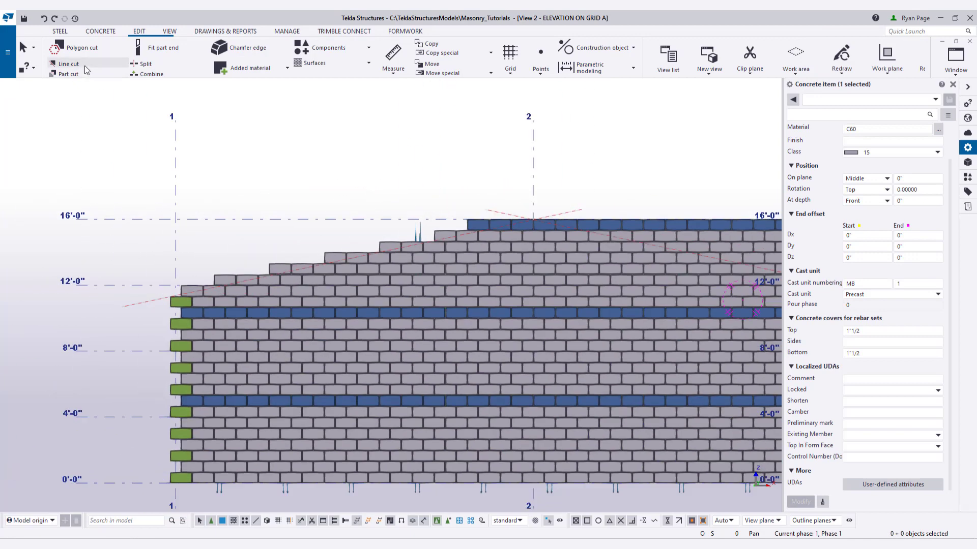
left_click(67, 63)
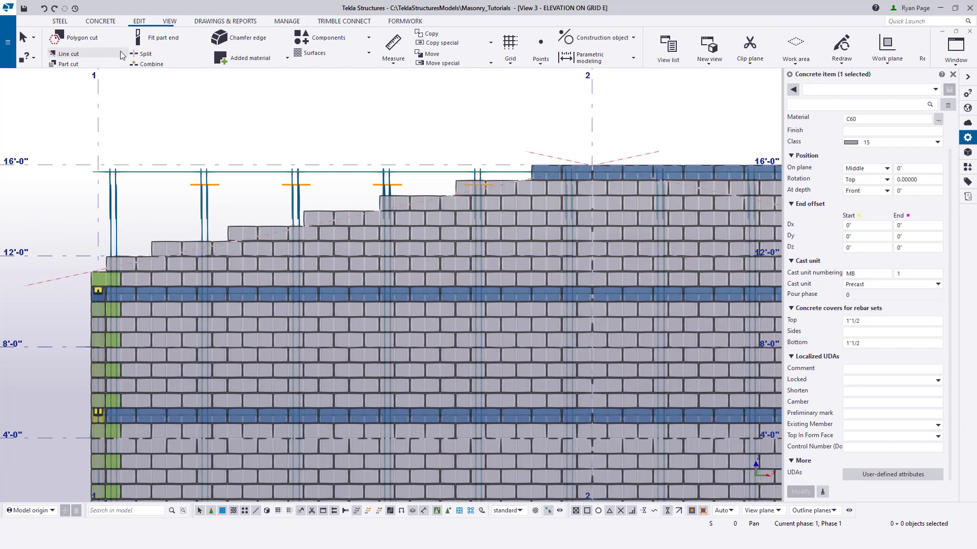
left_click(71, 53)
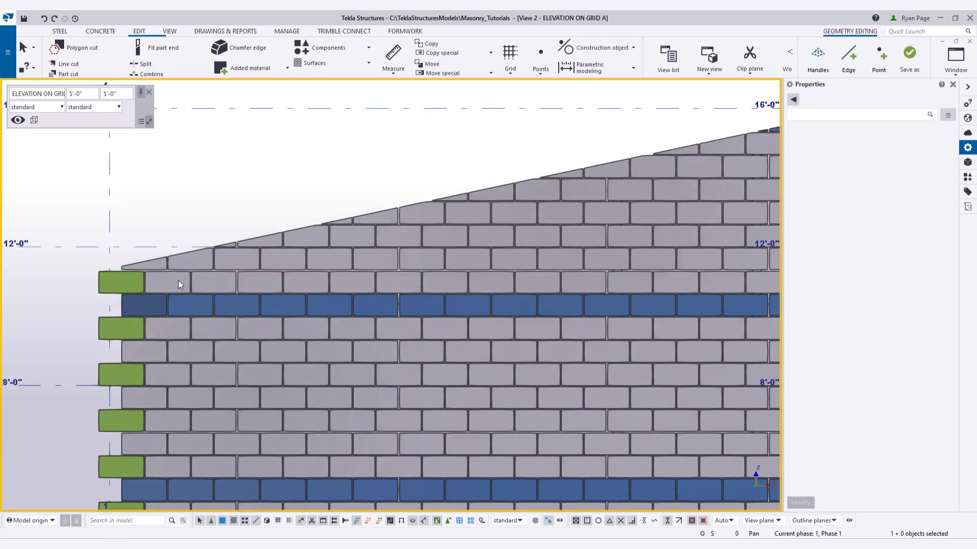
Step: Copy the first bond-course block onto the wall's top-left raked corner
right_click(142, 305)
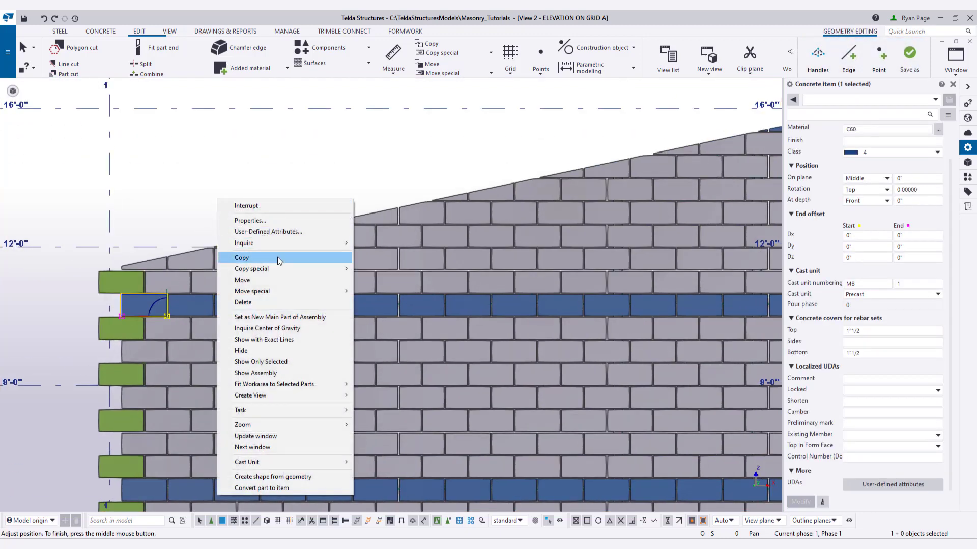
left_click(241, 258)
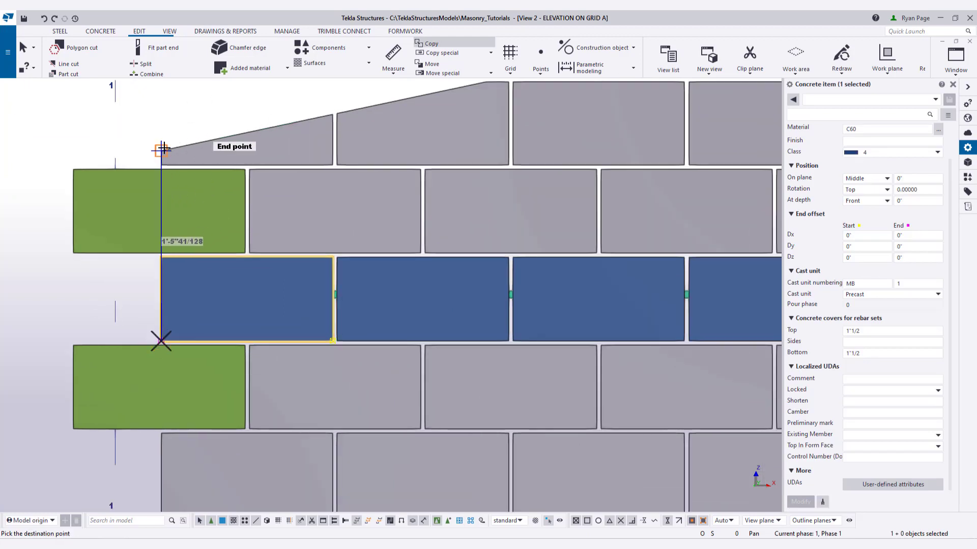
right_click(405, 179)
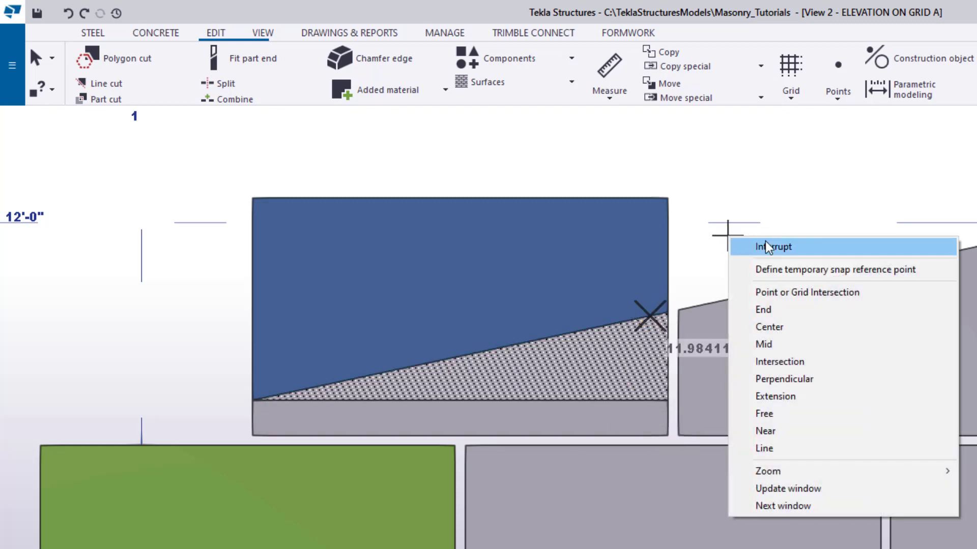
left_click(772, 247)
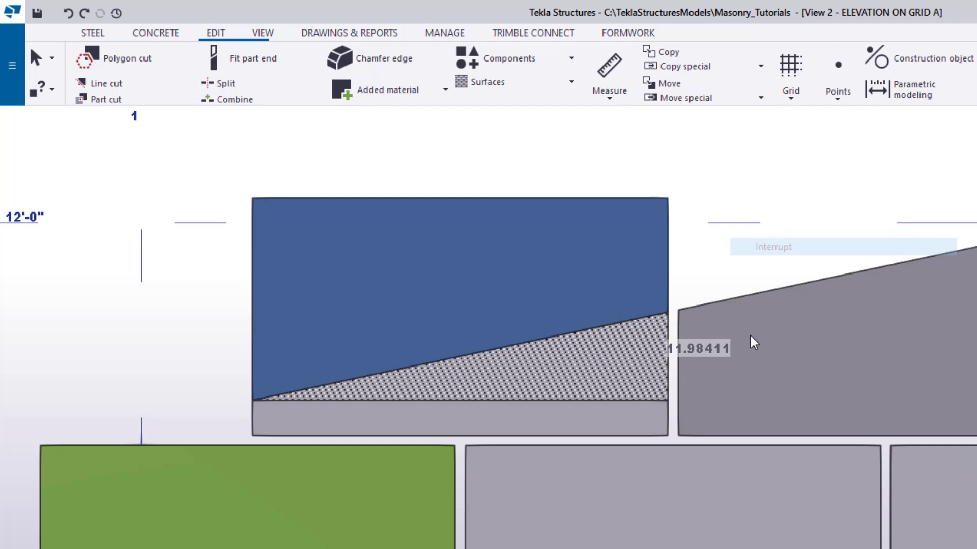
mouse_move(780, 327)
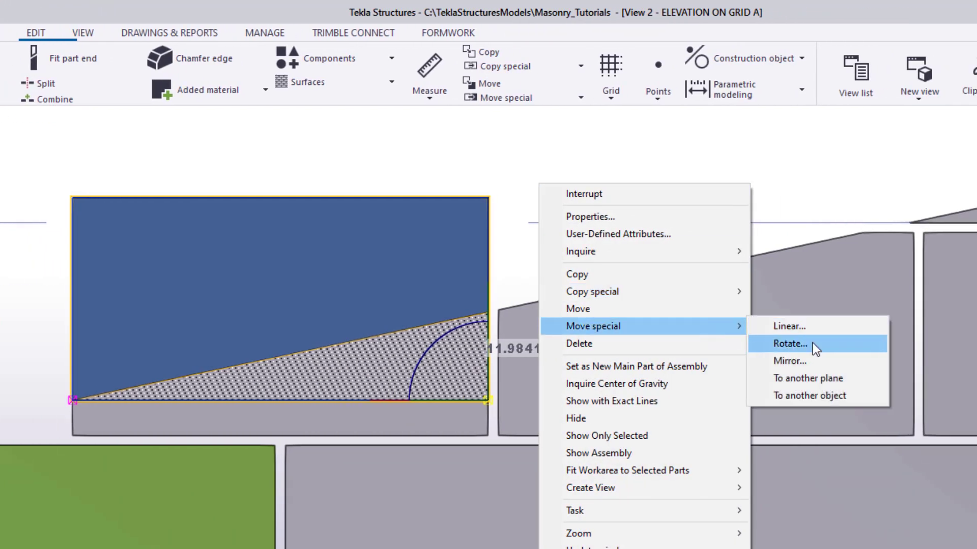
Step: Rotate the copied block -11.98411° around a line through its lower corner
left_click(790, 344)
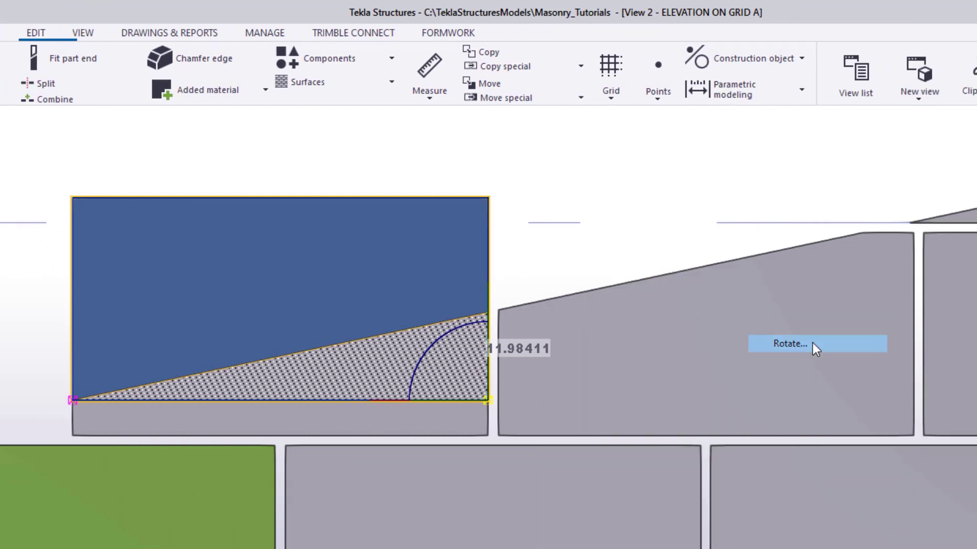
left_click(790, 344)
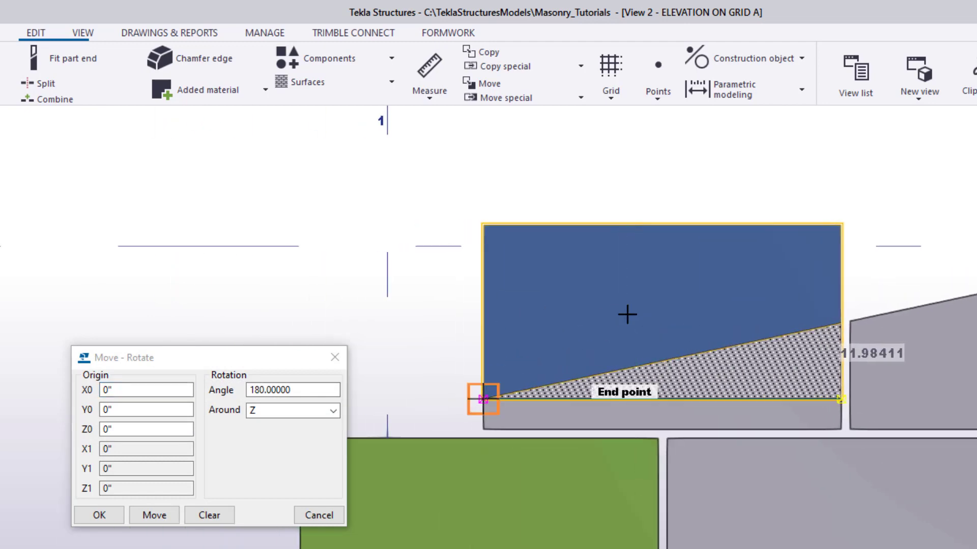
left_click(327, 409)
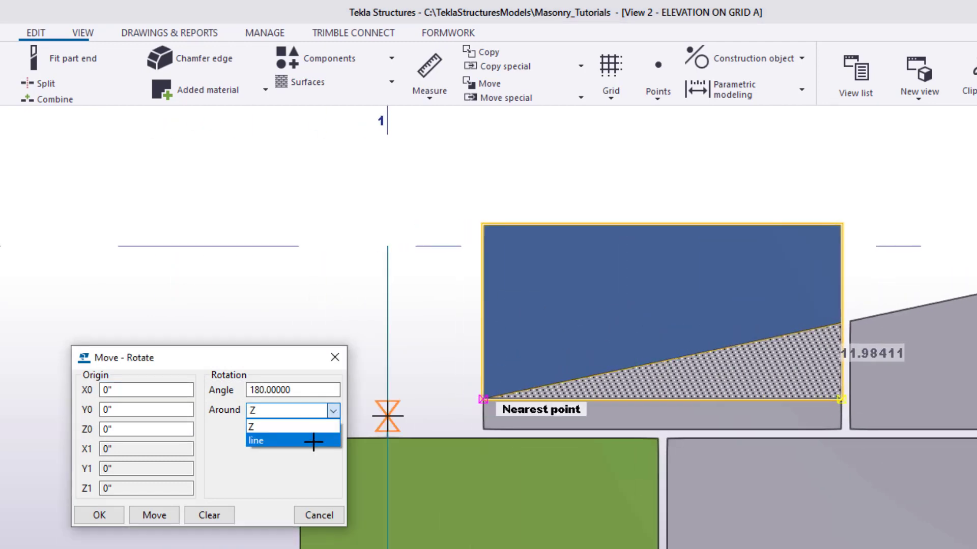
left_click(256, 440)
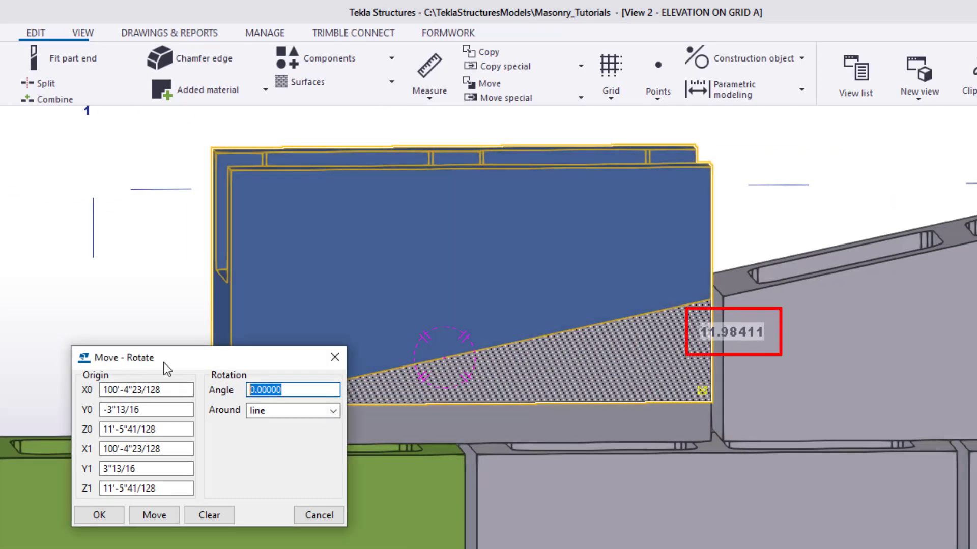
type("-11.98411")
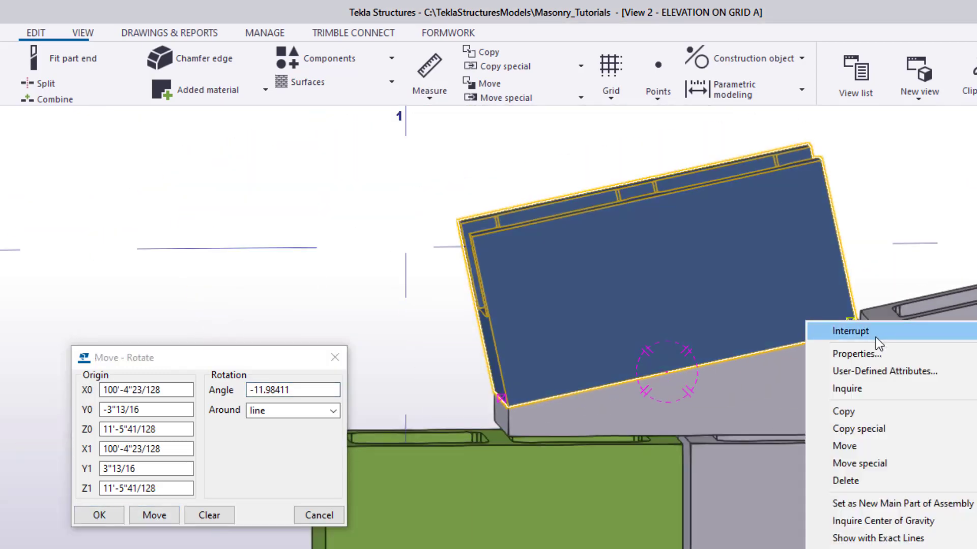
left_click(851, 331)
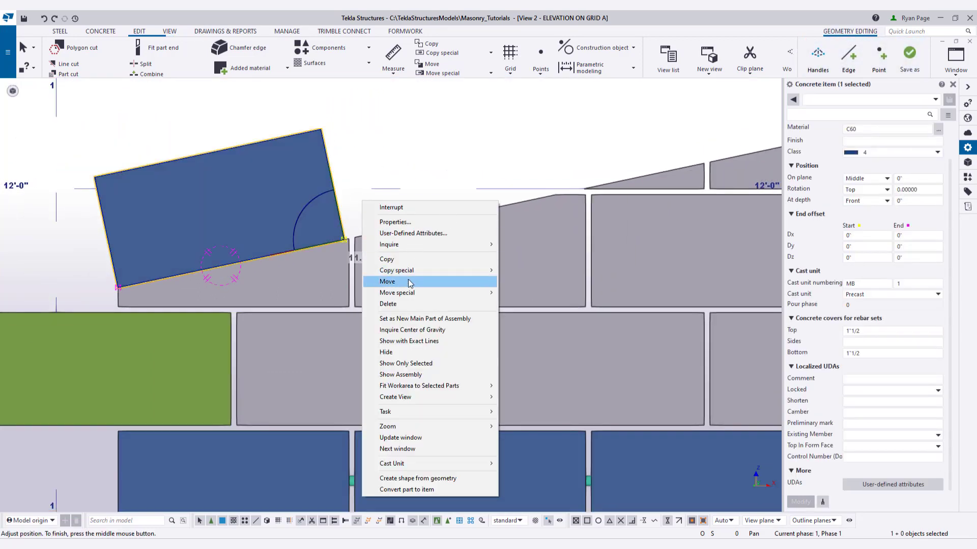
Step: Raise the tilted block by 3/8 inch
left_click(387, 281)
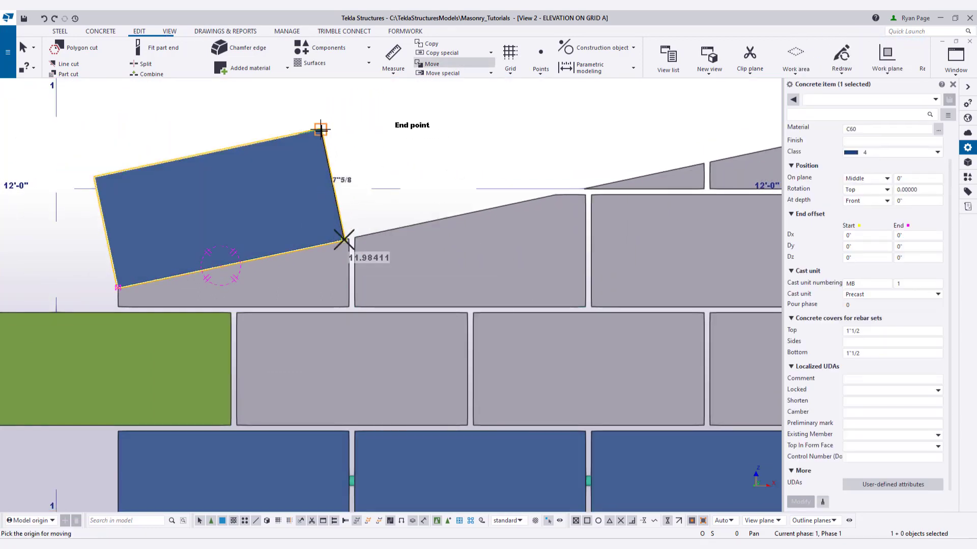
type("3/8")
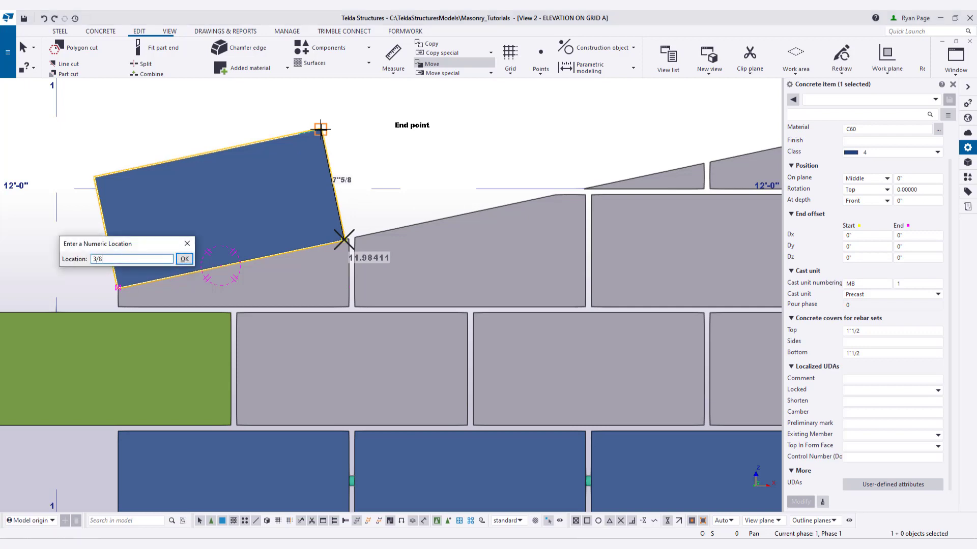
left_click(183, 259)
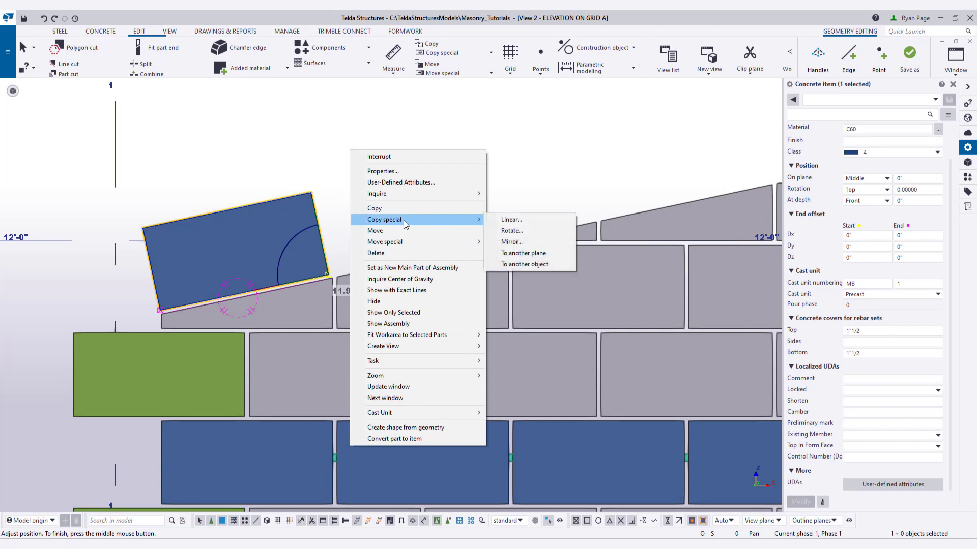
Step: Copy the block linearly from its lower corner along the slope, entering 16'
left_click(511, 220)
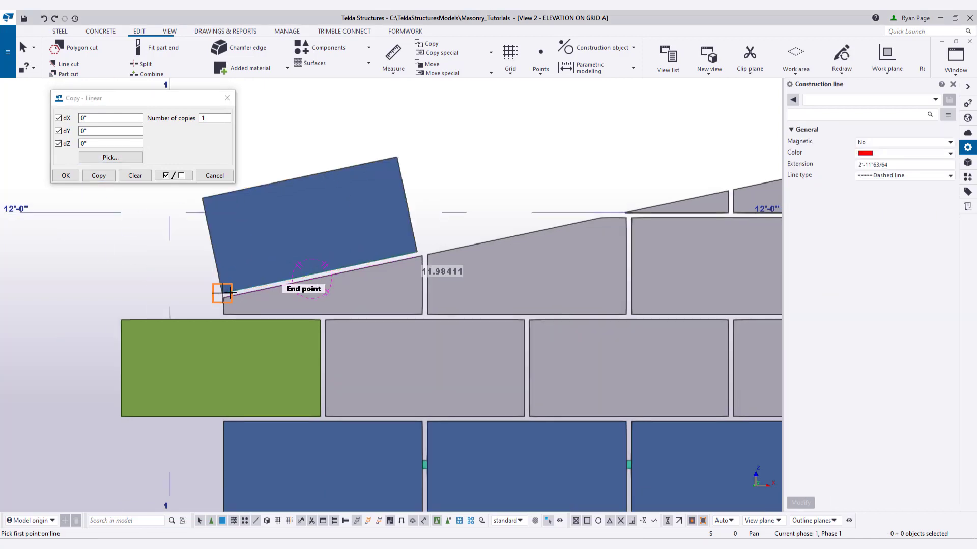
left_click(222, 293)
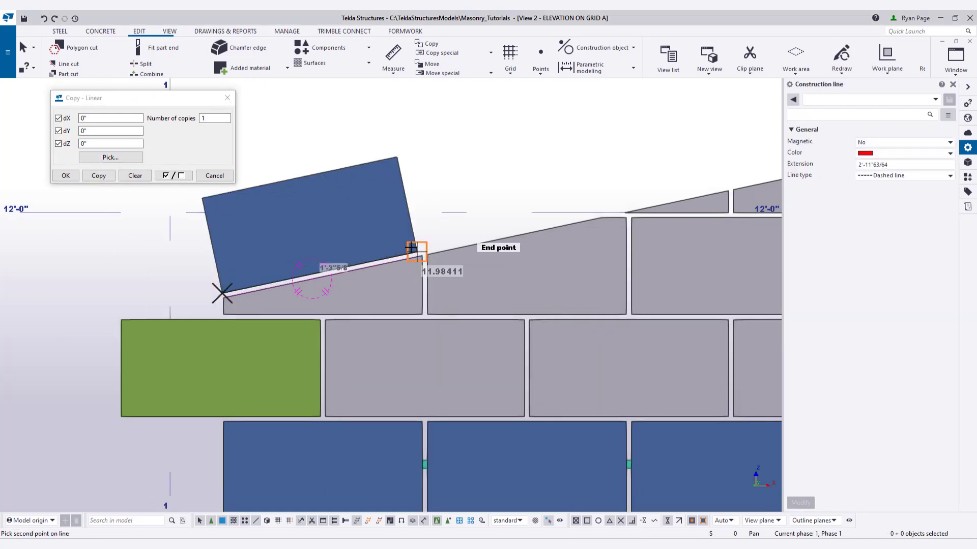
type("16'")
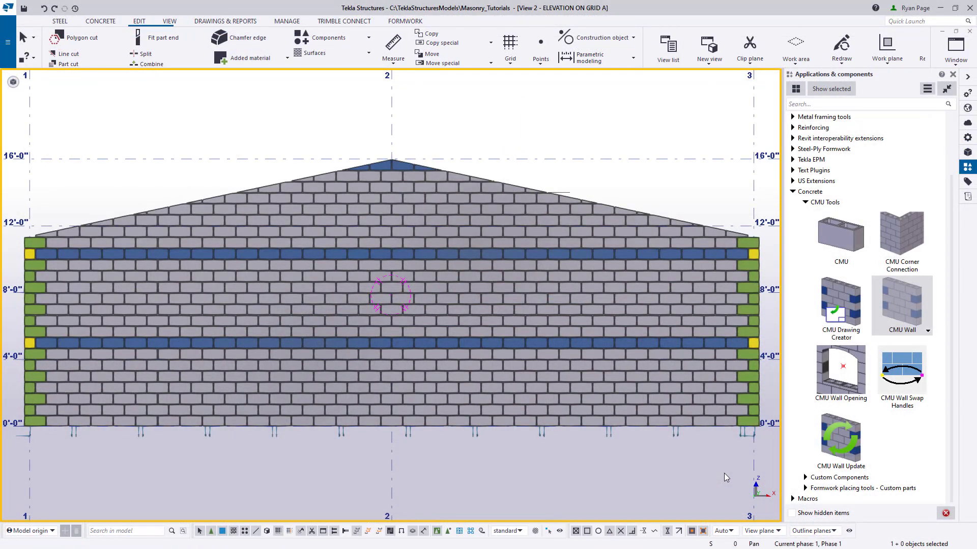
mouse_move(901, 306)
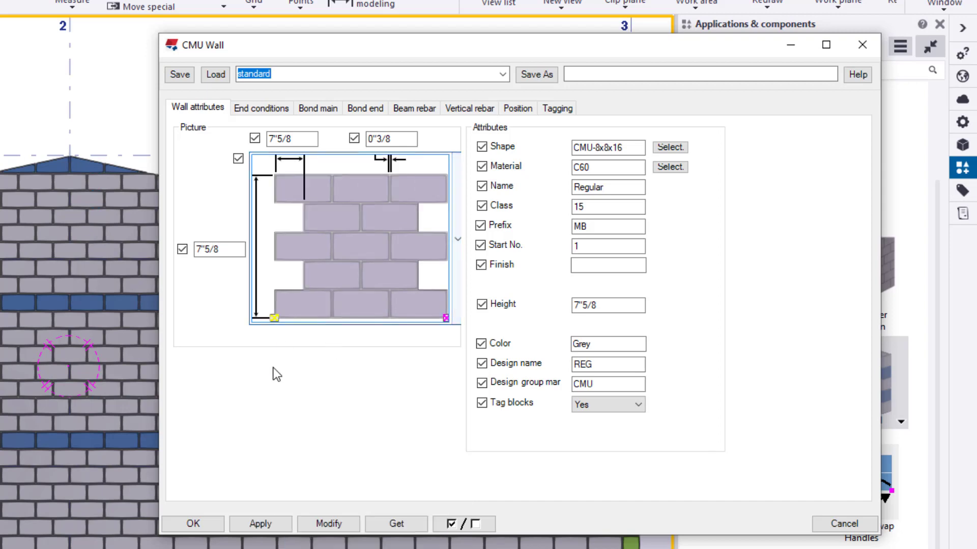
Step: Review End conditions, Bond main, Bond end and Vertical rebar (#4 VERT BAR, A615-60) tabs
left_click(261, 108)
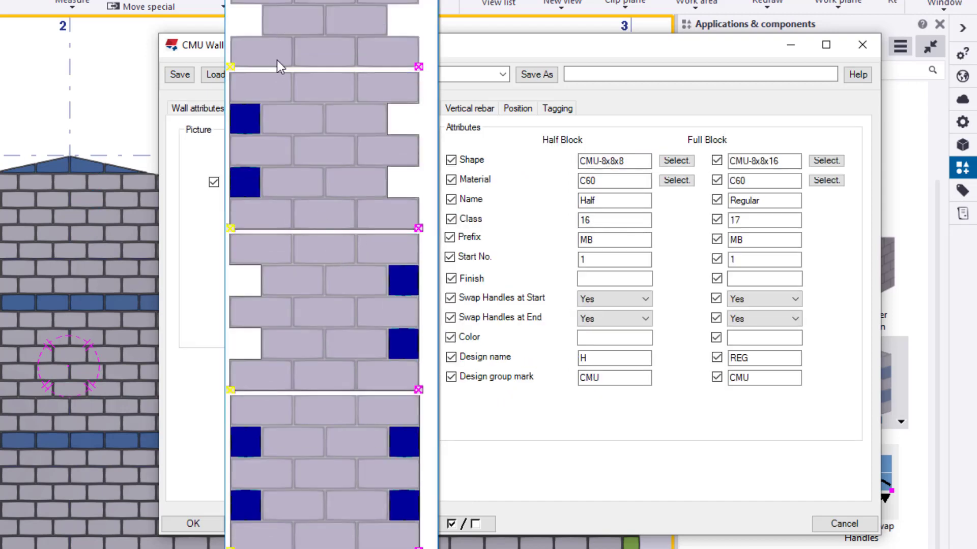
left_click(318, 108)
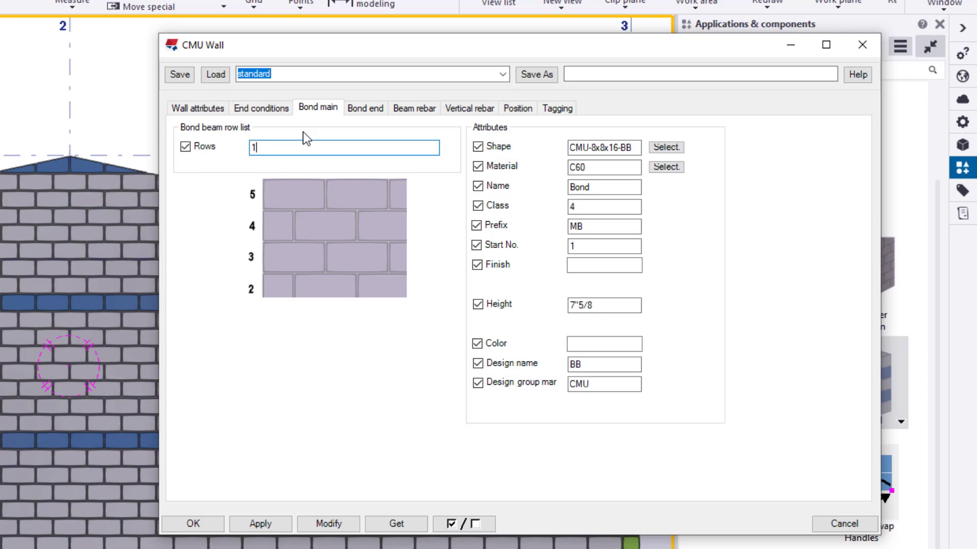
left_click(364, 108)
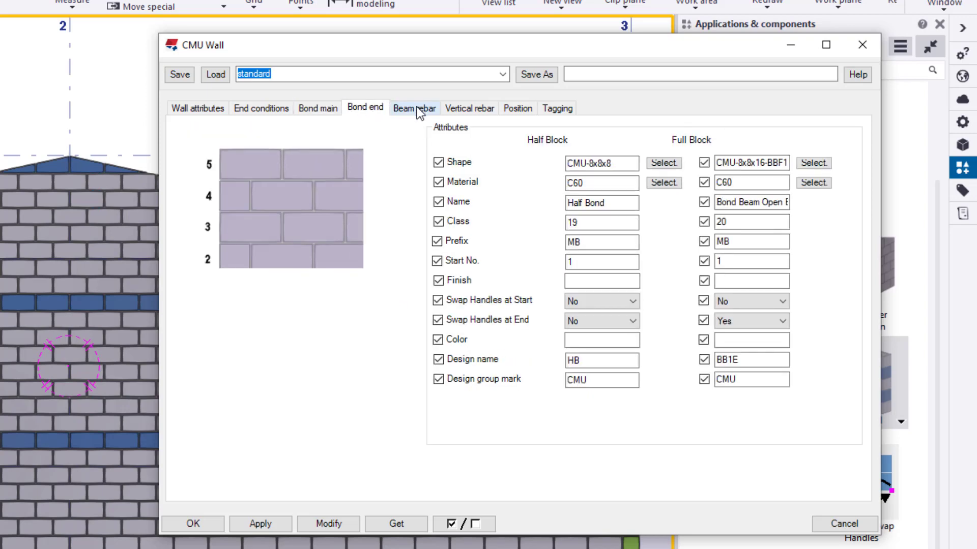
left_click(469, 108)
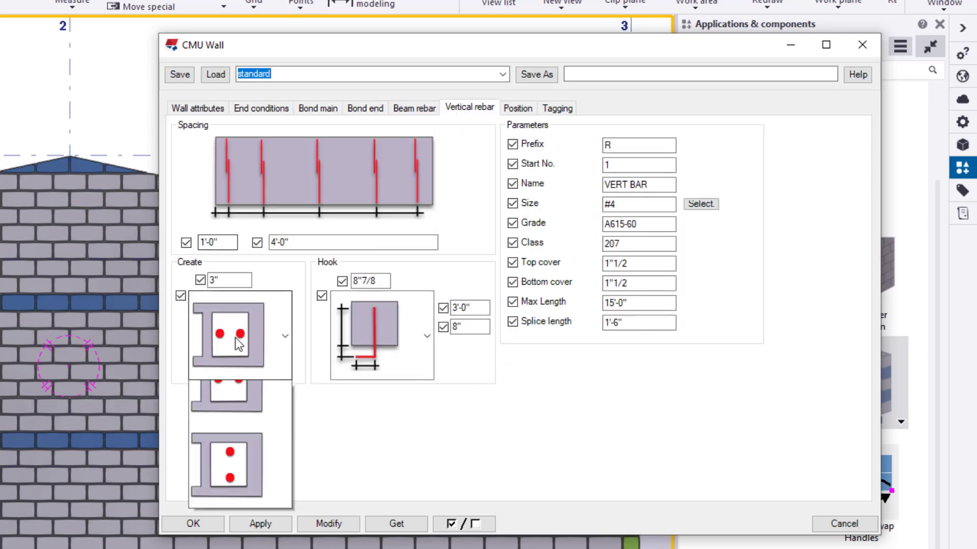